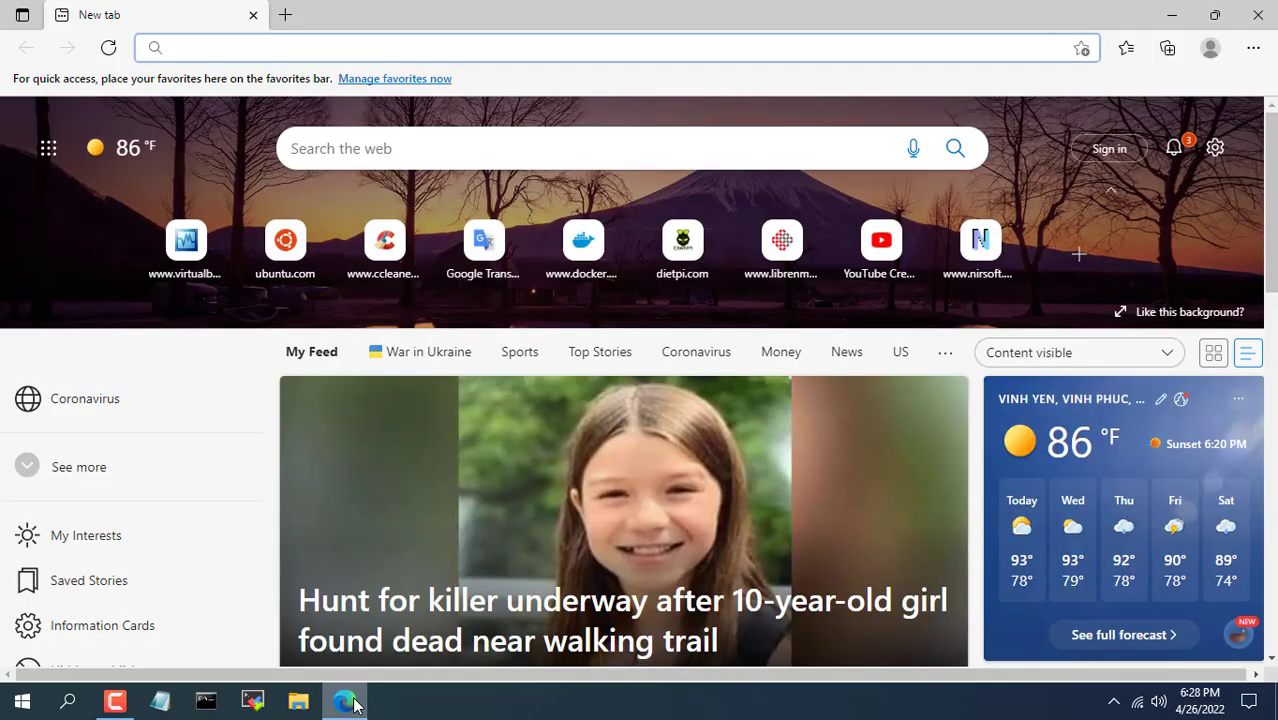
Step: Launch VirtualBox from the desktop and return to the Edge download pages
{"action": "left_click", "coordinate": [185, 240]}
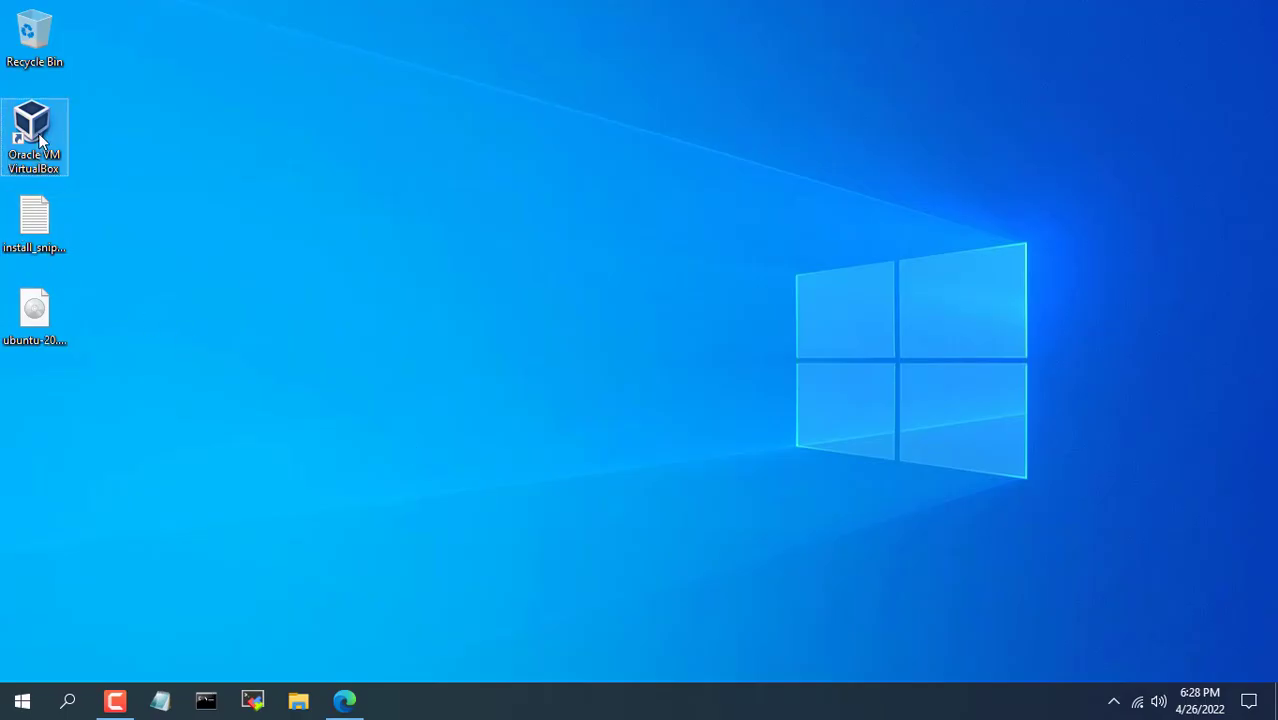
{"action": "double_click", "coordinate": [34, 137]}
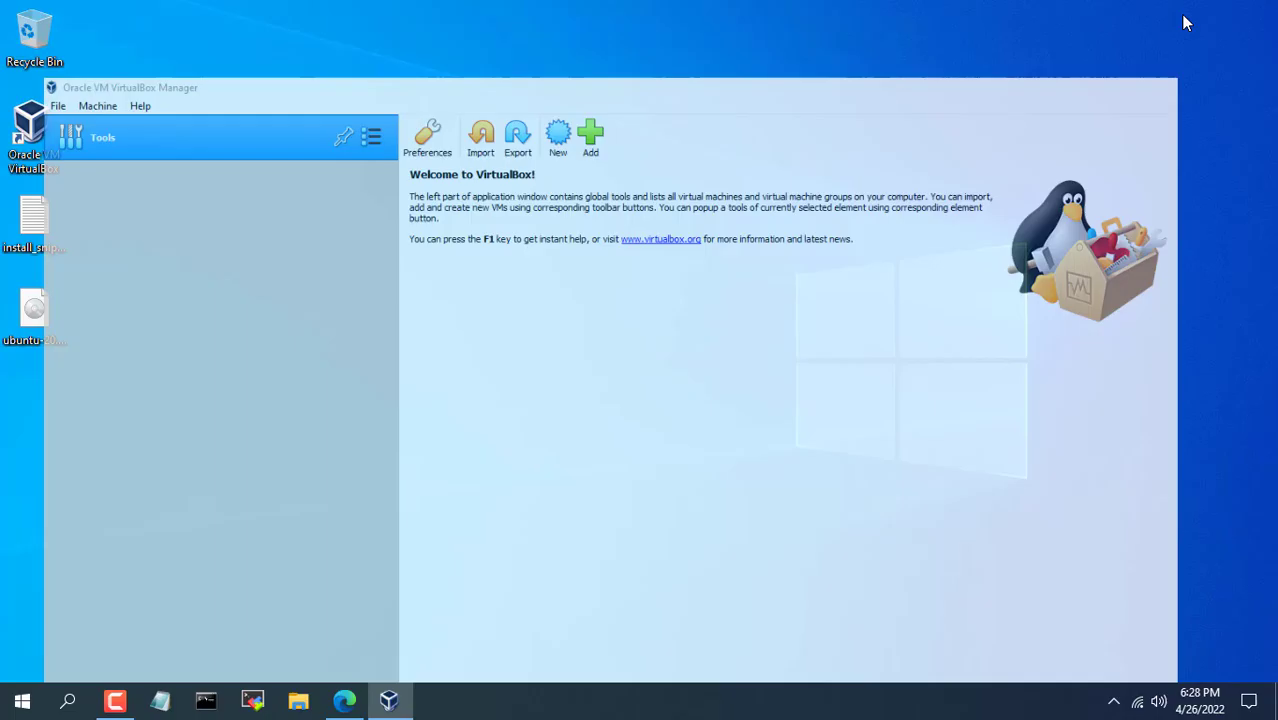
{"action": "left_click", "coordinate": [343, 700]}
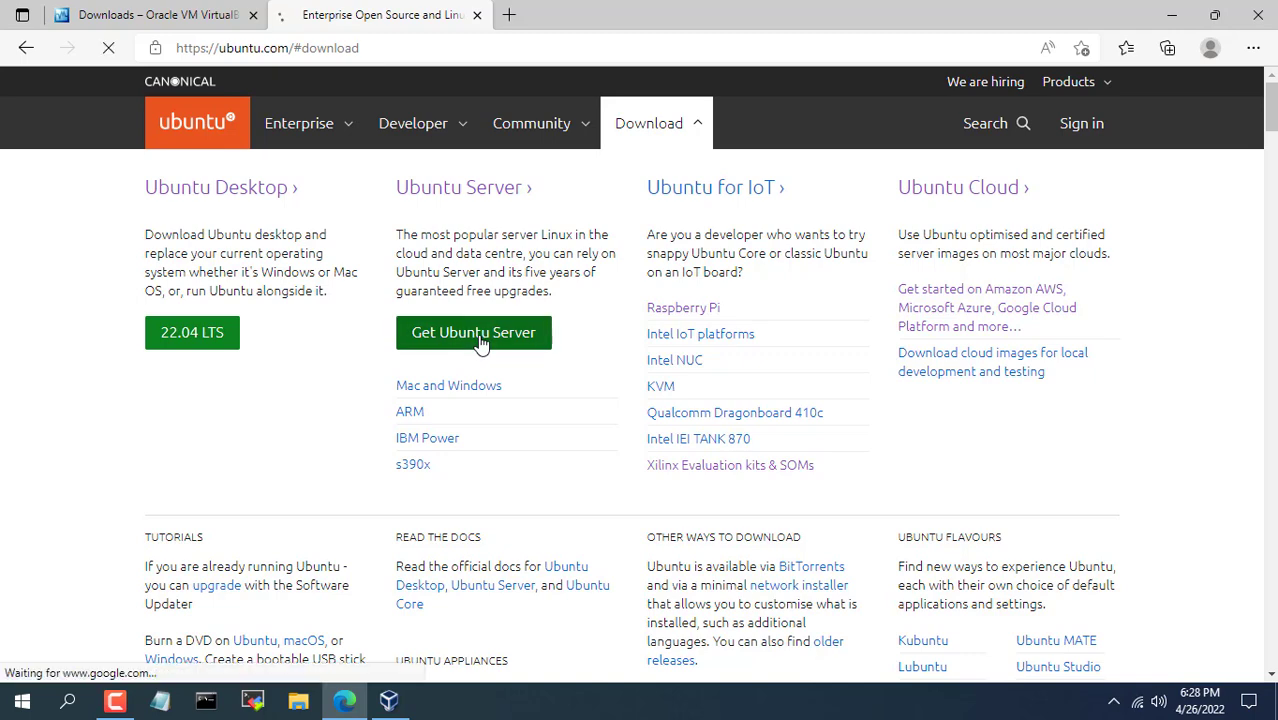
Step: Browse to Ubuntu Server's alternative downloads and pick the 20.04 LTS release
{"action": "left_click", "coordinate": [473, 332]}
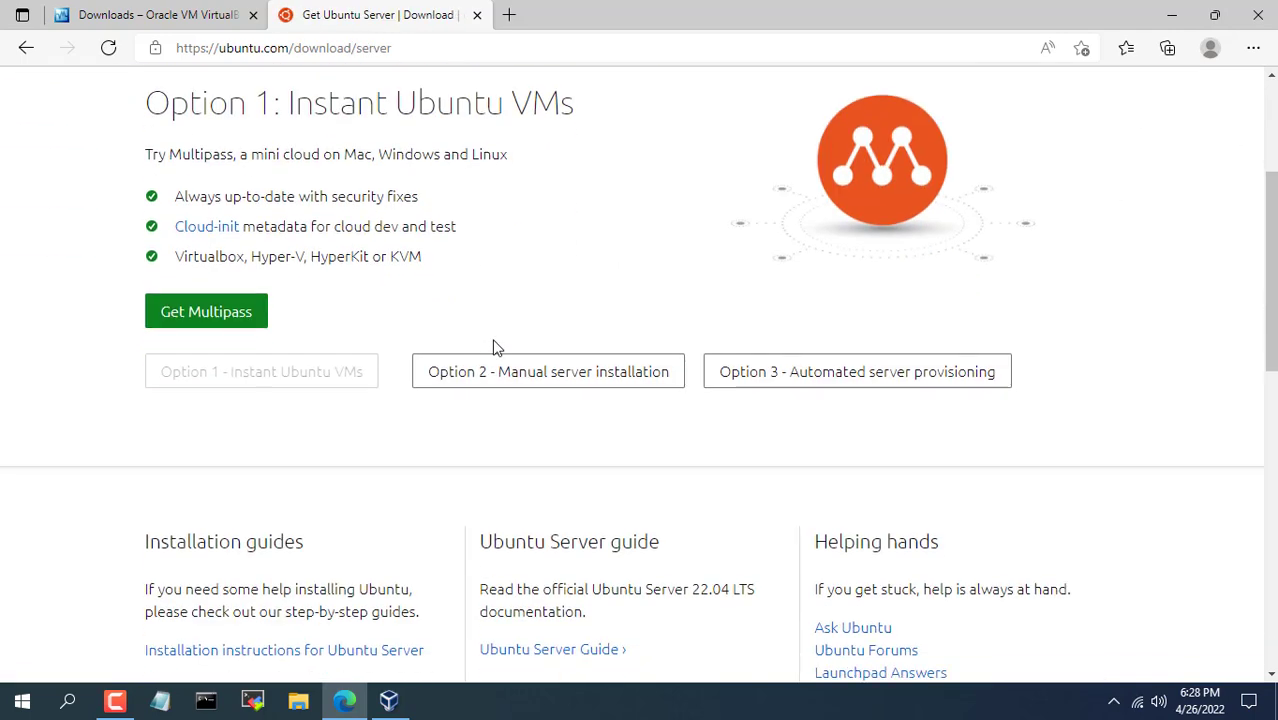
{"action": "left_click", "coordinate": [548, 371]}
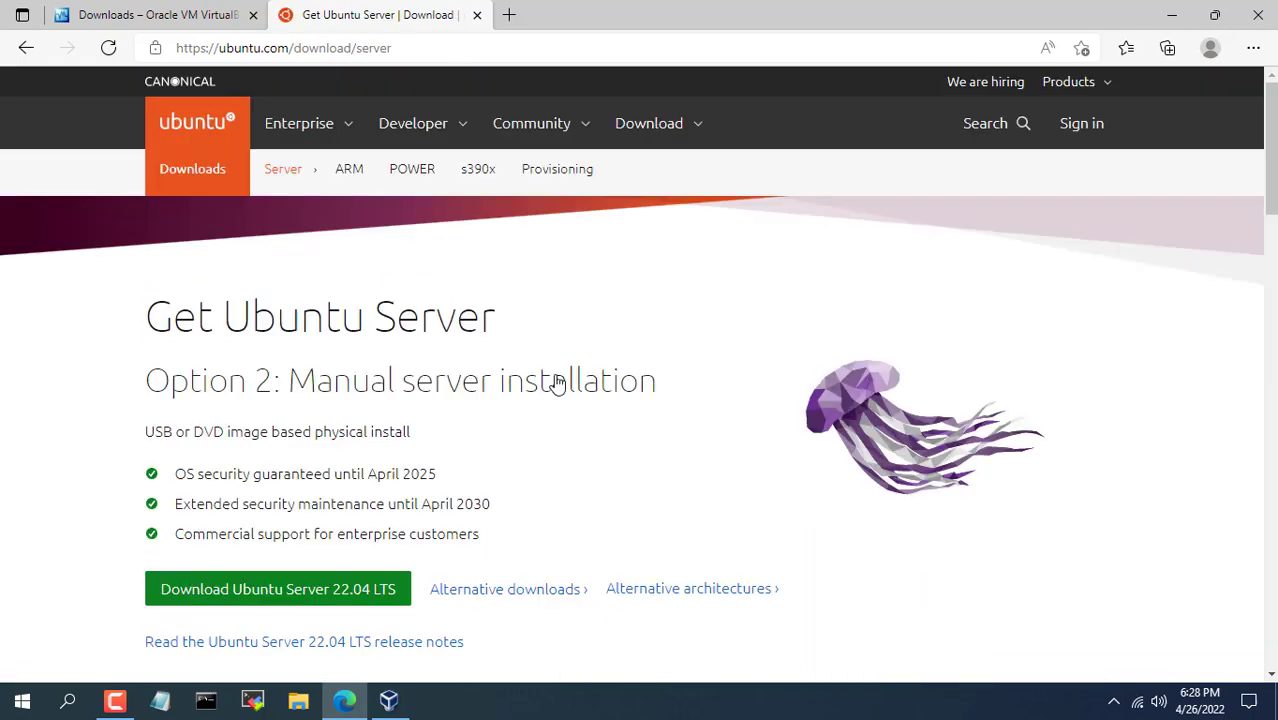
{"action": "scroll", "scroll_direction": "down", "scroll_amount": 3}
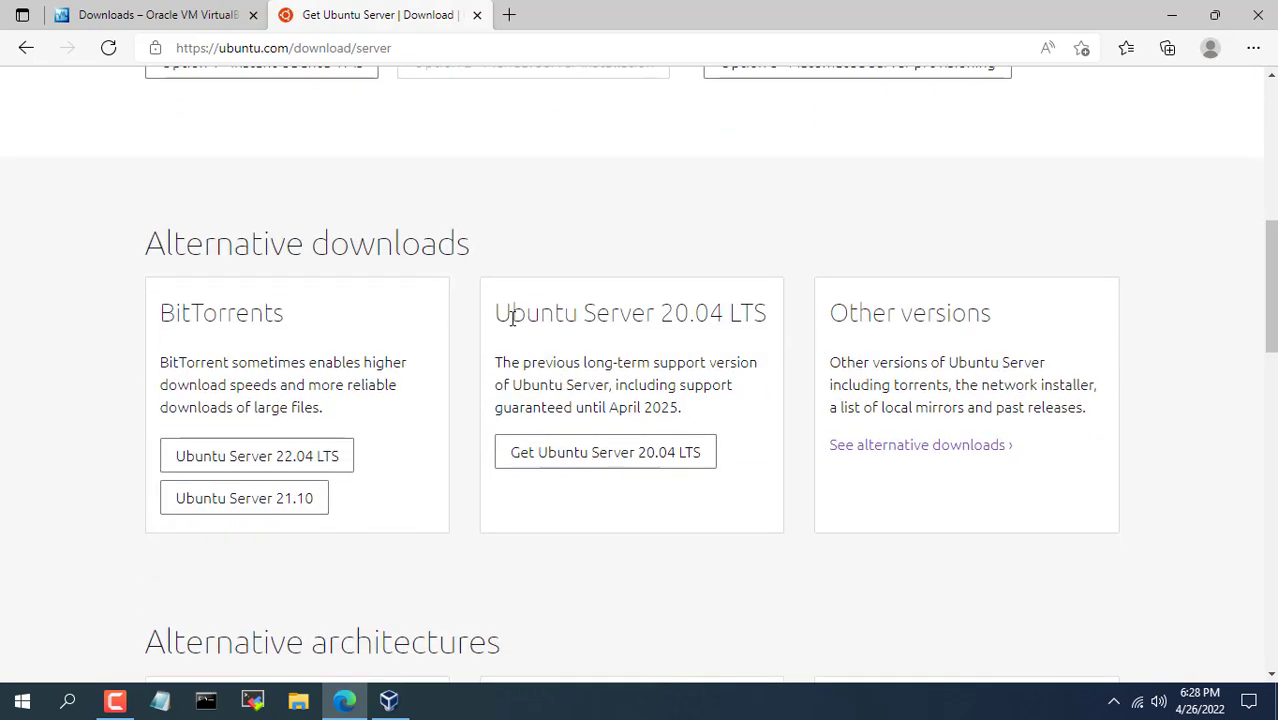
{"action": "double_click", "coordinate": [630, 312]}
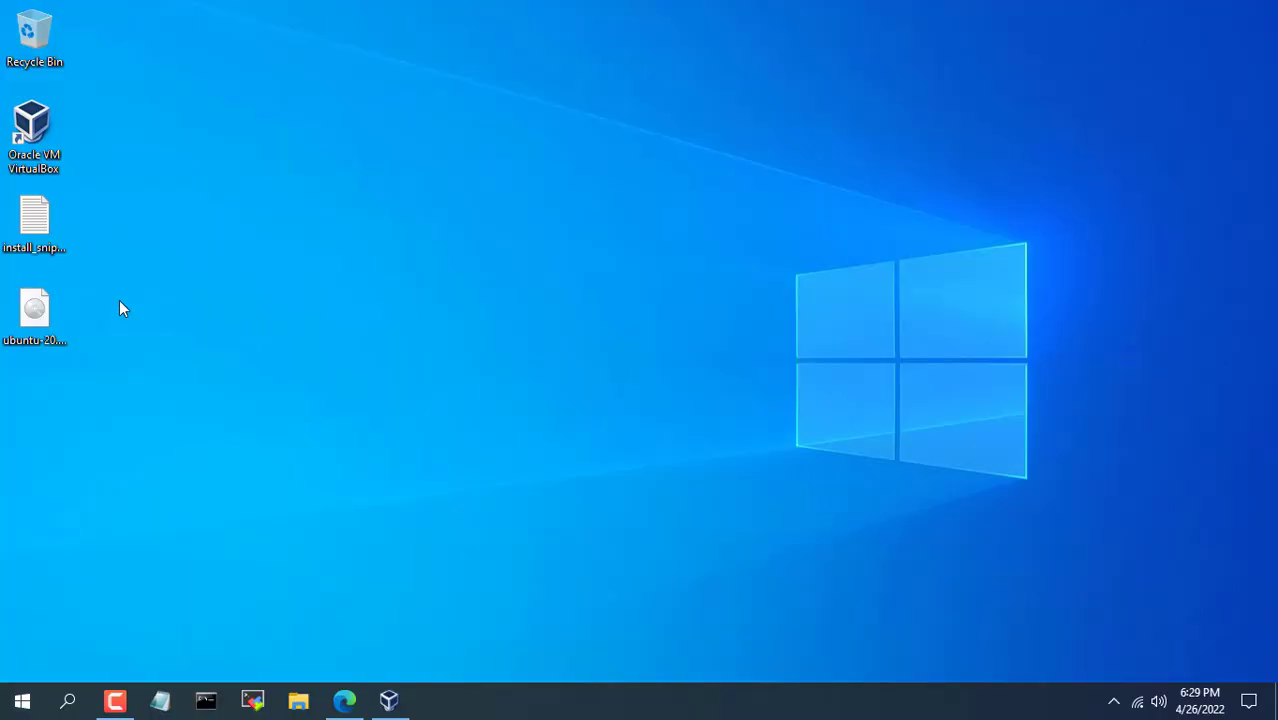
Step: Create a new Ubuntu Linux 64-bit VM with 2048 MB memory and a 20 GB disk
{"action": "left_click", "coordinate": [34, 315]}
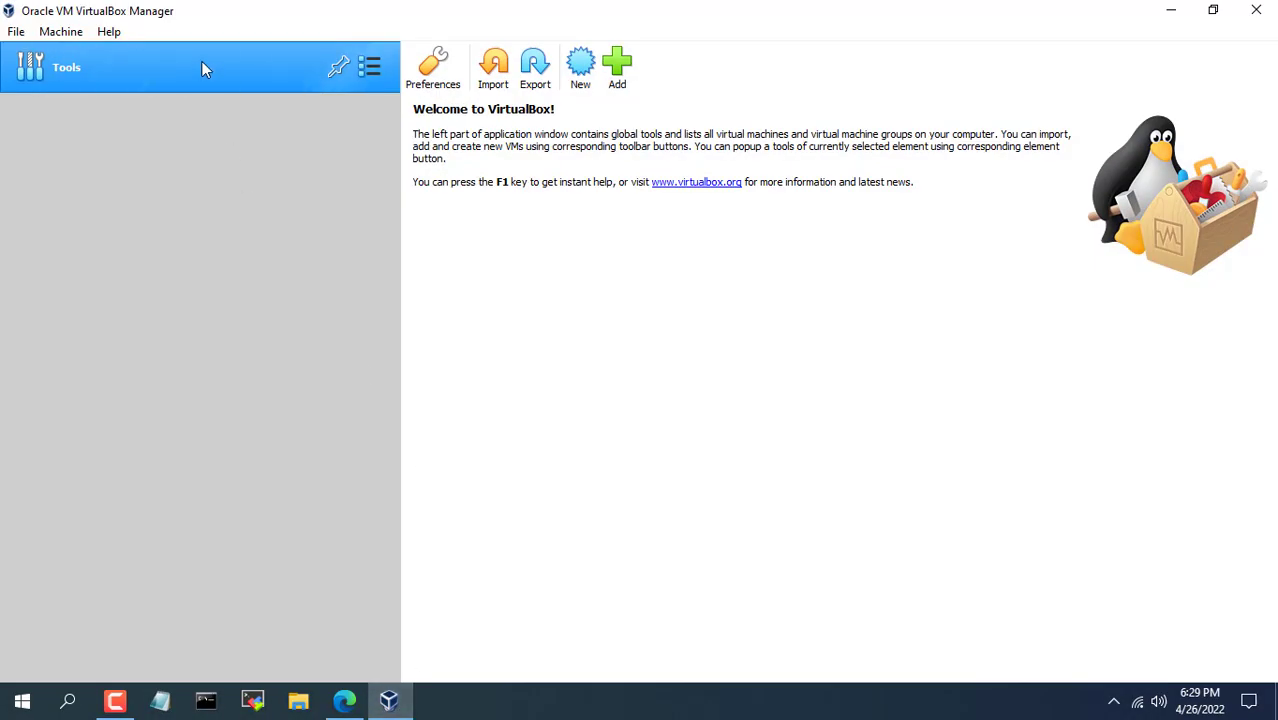
{"action": "left_click", "coordinate": [580, 65]}
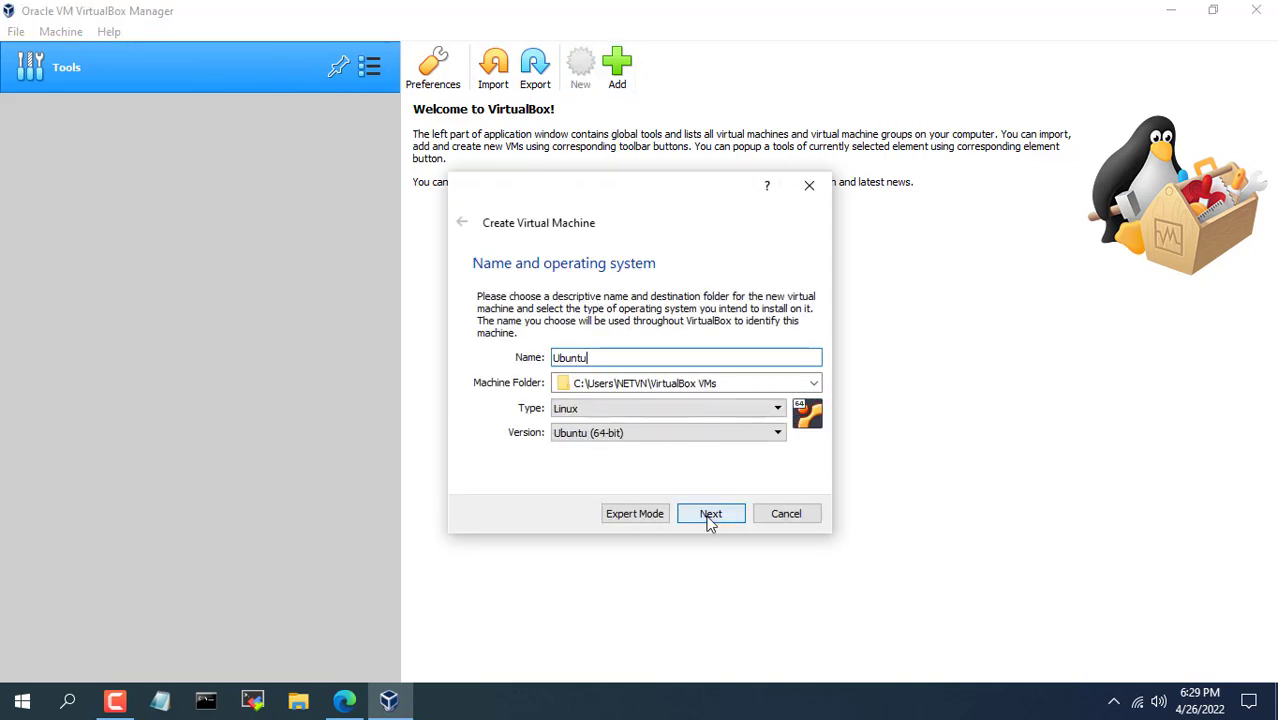
{"action": "left_click", "coordinate": [711, 513]}
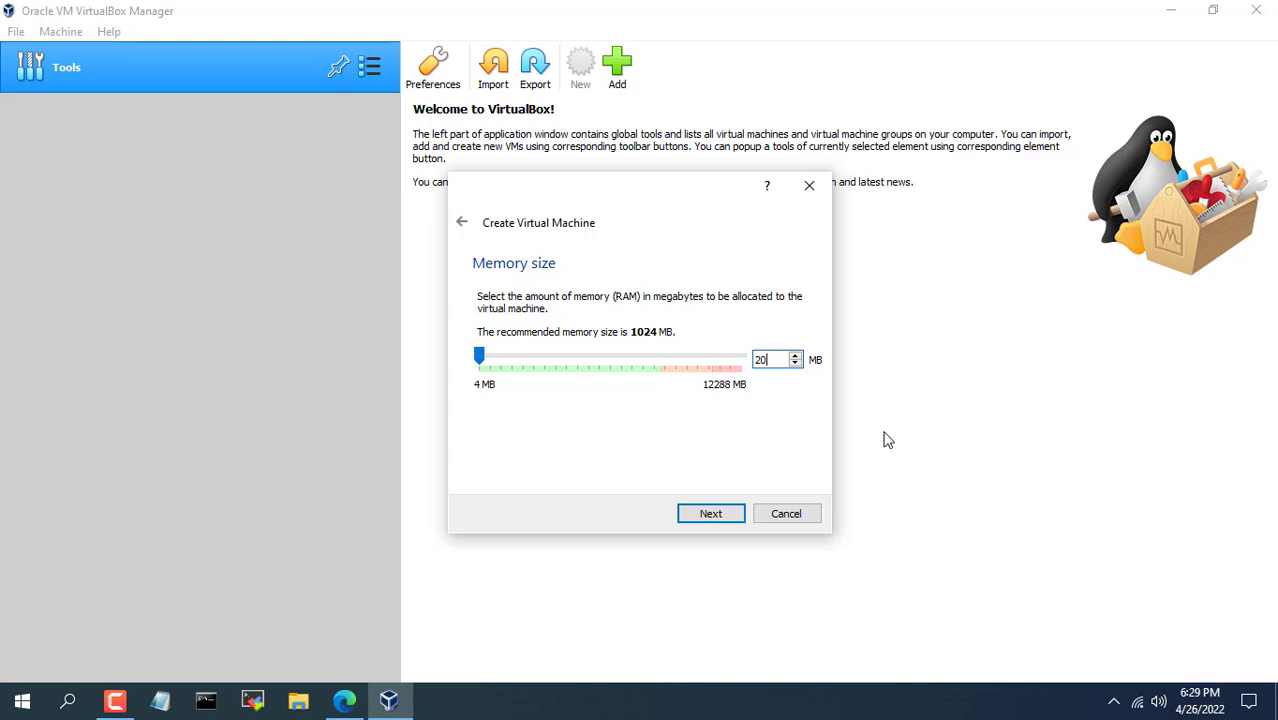
{"action": "left_click", "coordinate": [710, 513]}
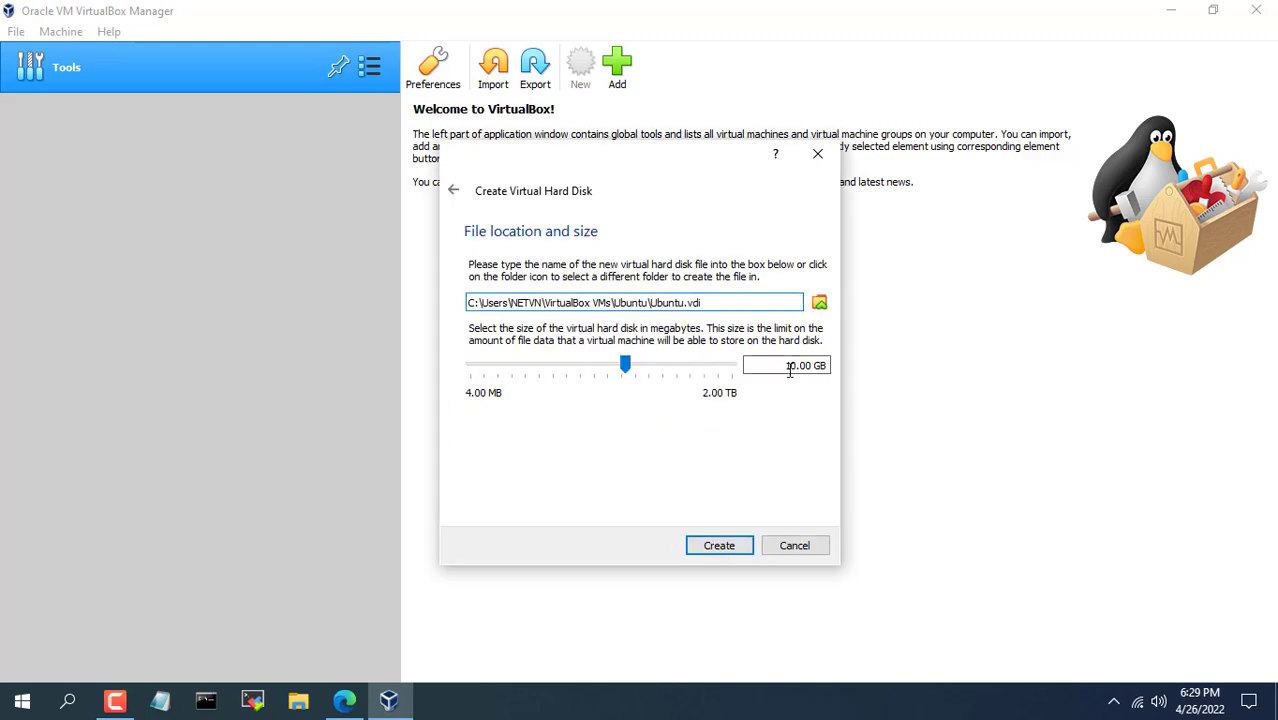
{"action": "left_click_drag", "start_coordinate": [625, 365], "coordinate": [639, 365]}
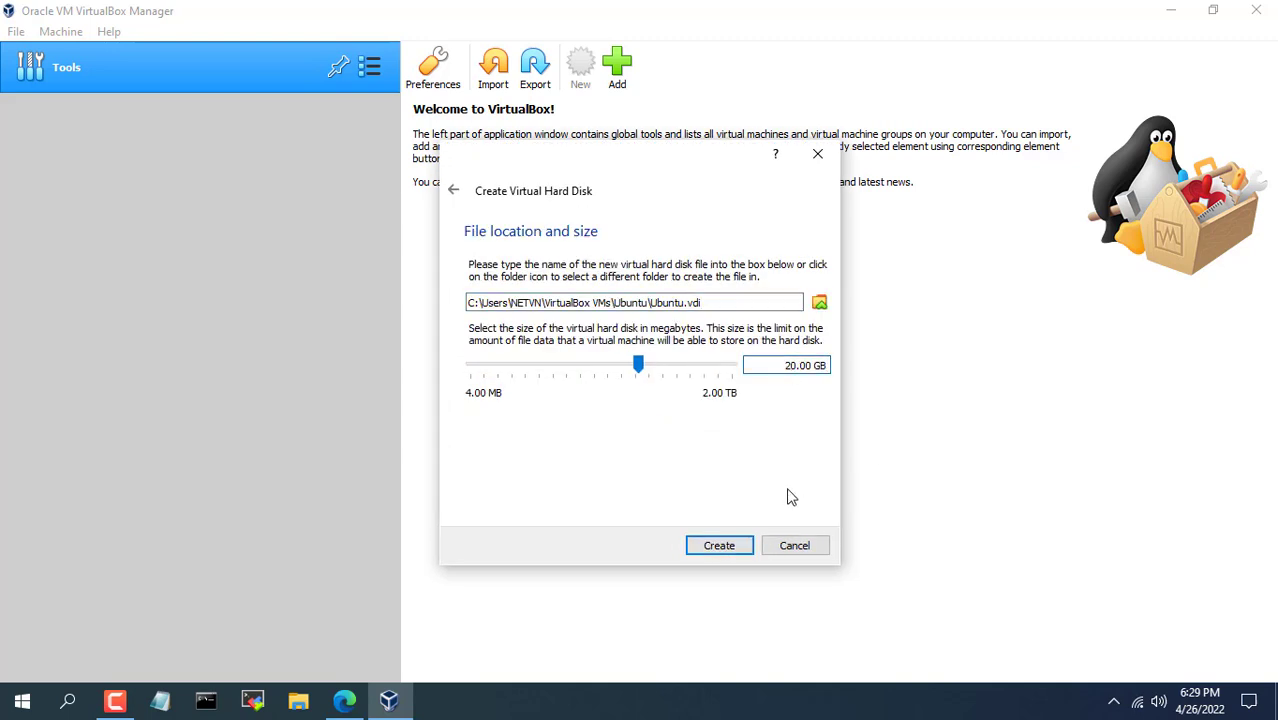
{"action": "left_click", "coordinate": [719, 545]}
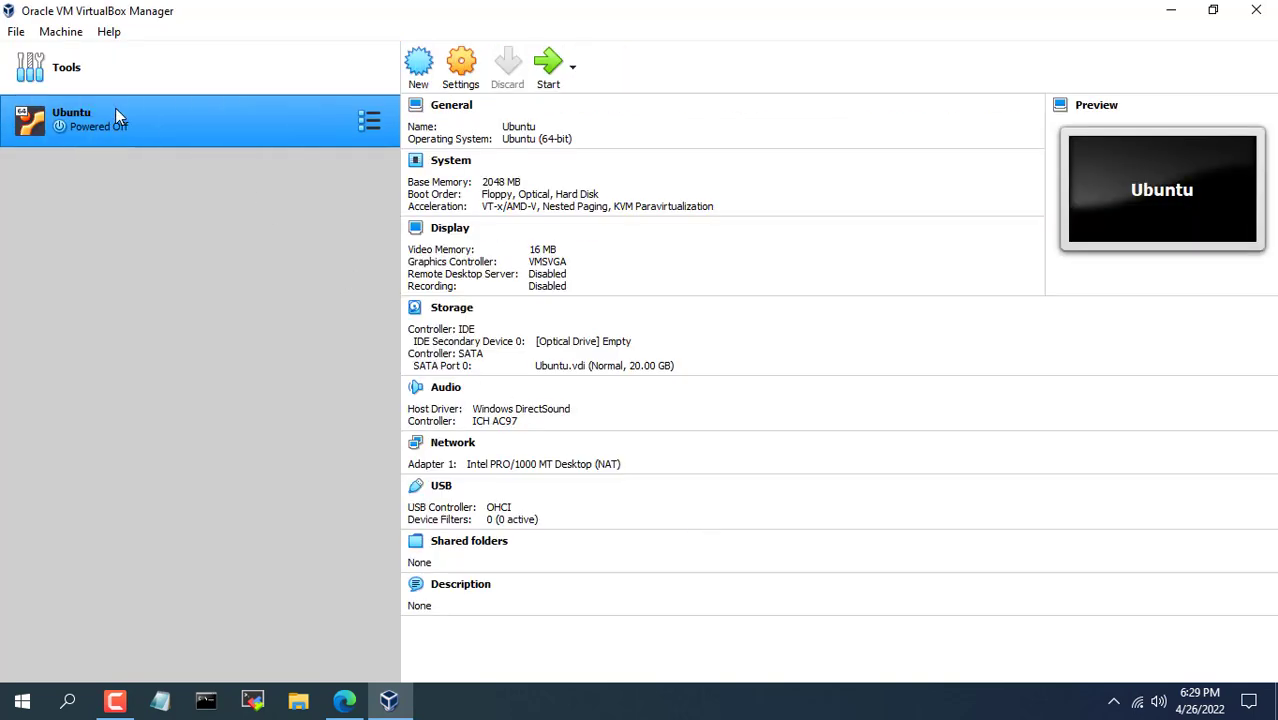
Step: Attach ubuntu-20.04.4-live-server-amd64.iso to the Ubuntu machine's empty optical drive
{"action": "left_click", "coordinate": [460, 65]}
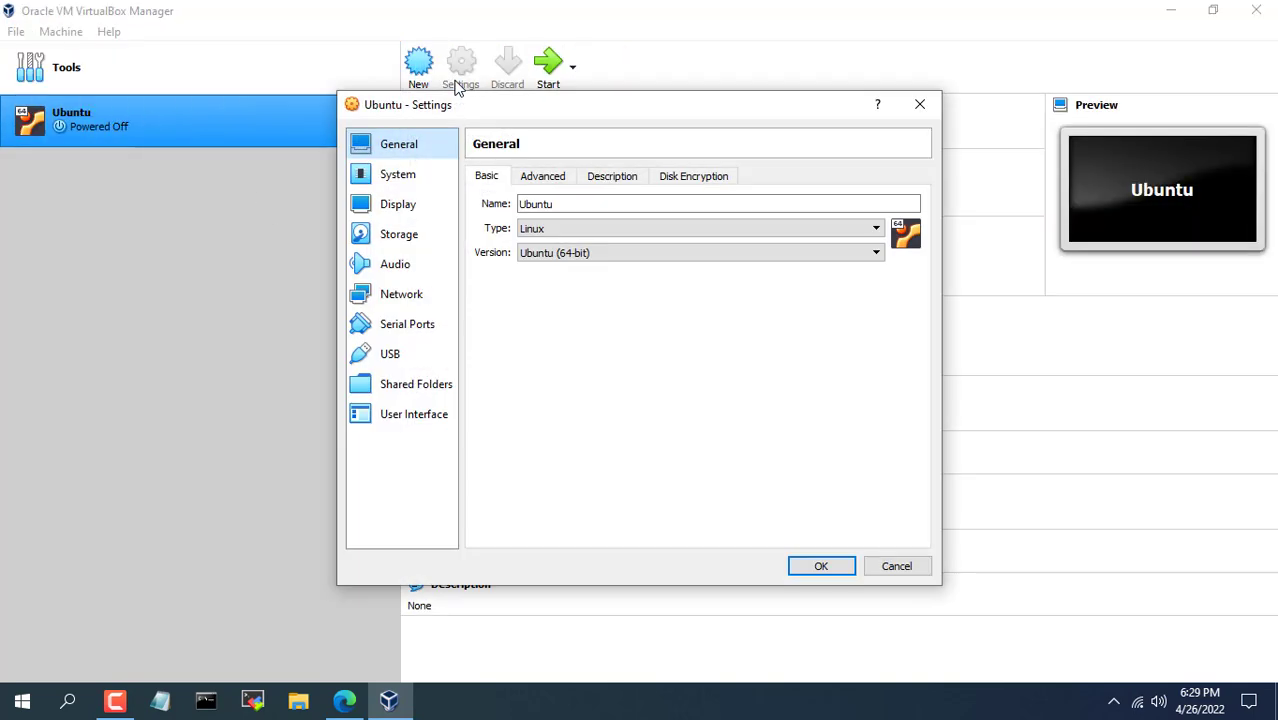
{"action": "left_click", "coordinate": [398, 233]}
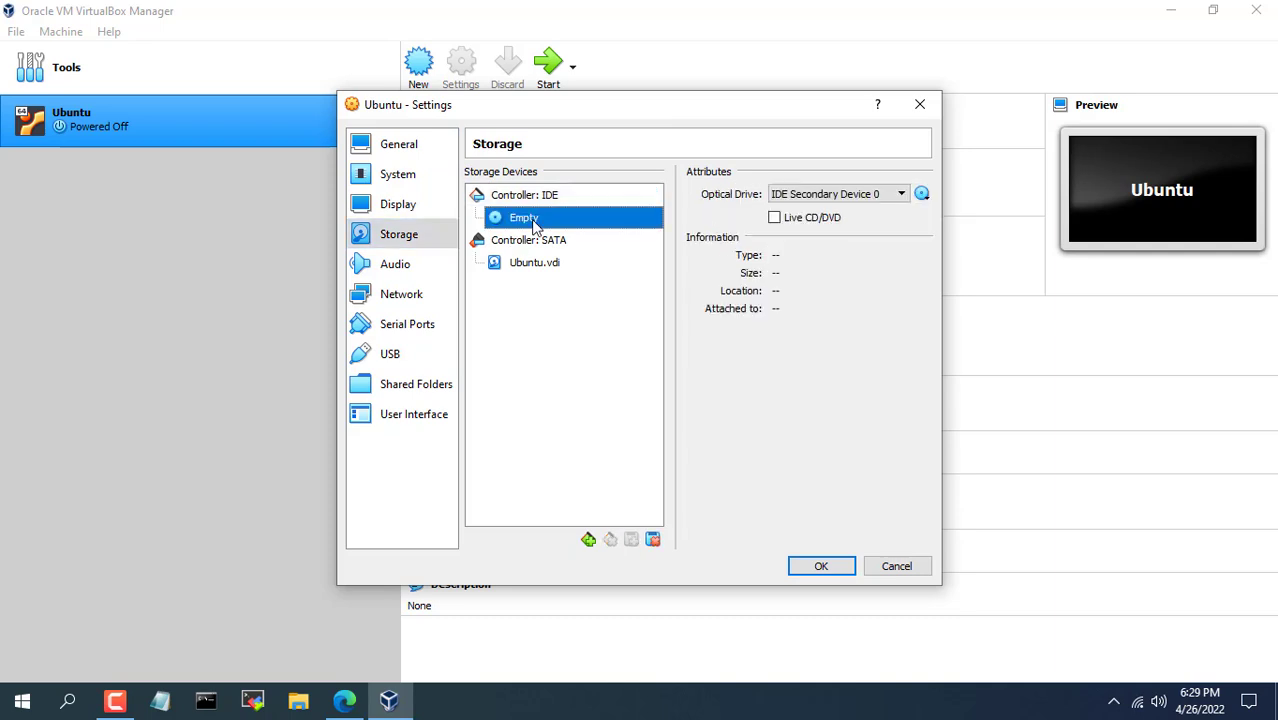
{"action": "left_click", "coordinate": [921, 193]}
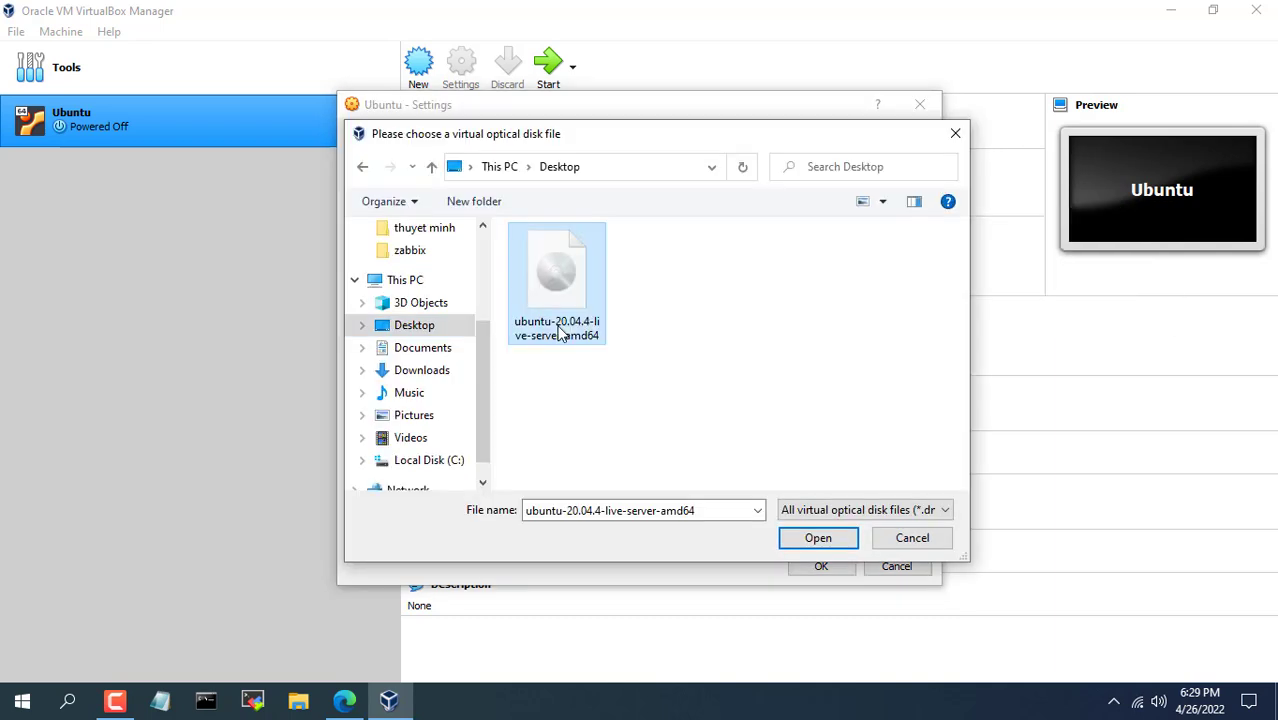
{"action": "left_click", "coordinate": [818, 538]}
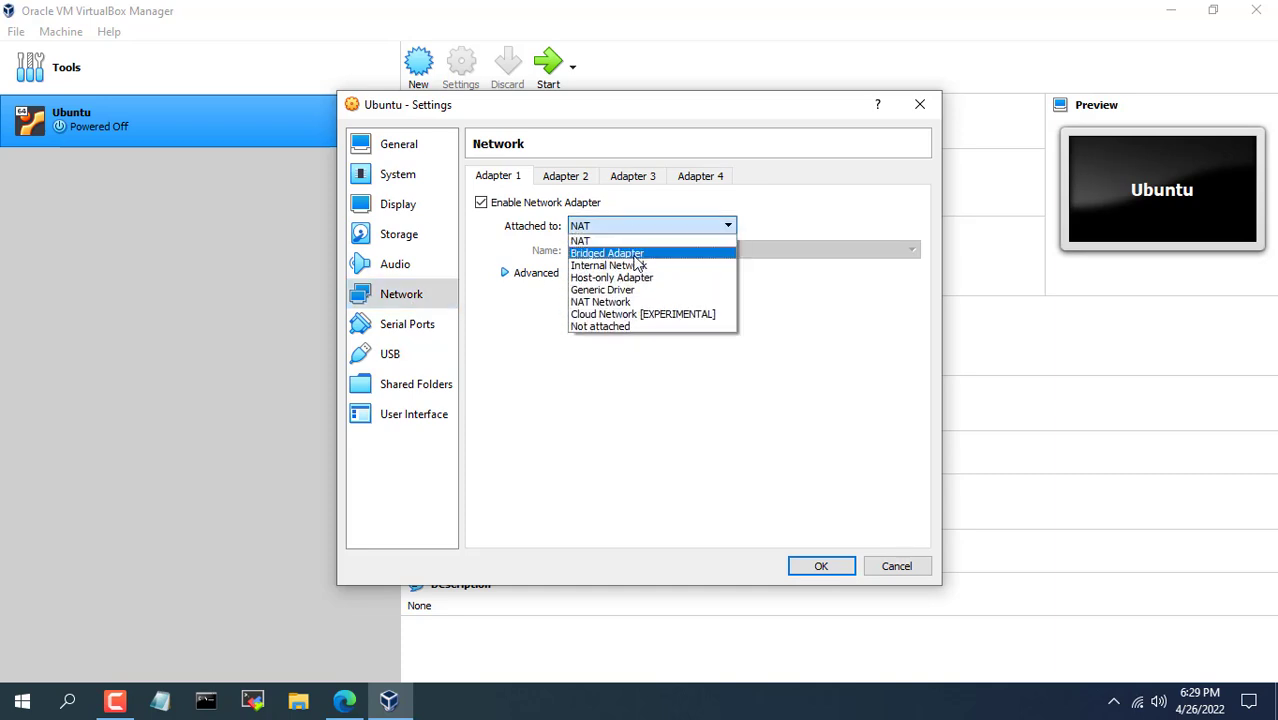
Step: Switch the network adapter to Bridged Adapter and save the machine settings
{"action": "left_click", "coordinate": [607, 252]}
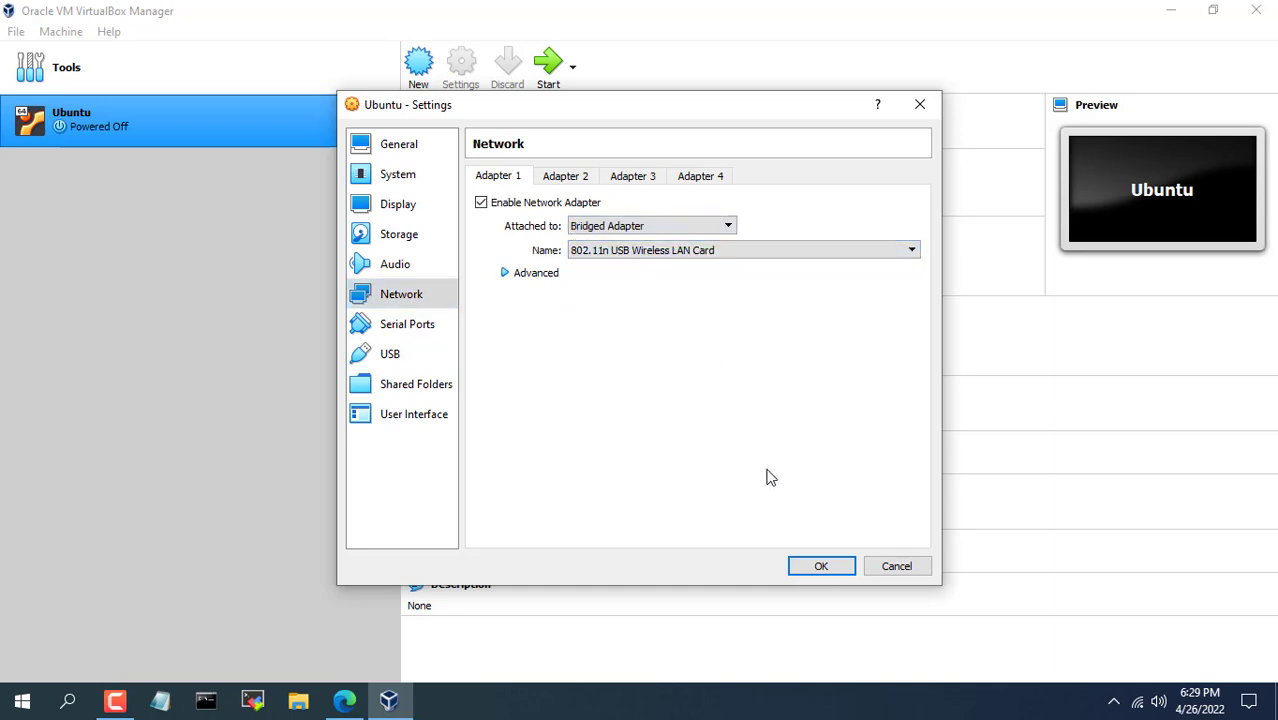
{"action": "left_click", "coordinate": [821, 566]}
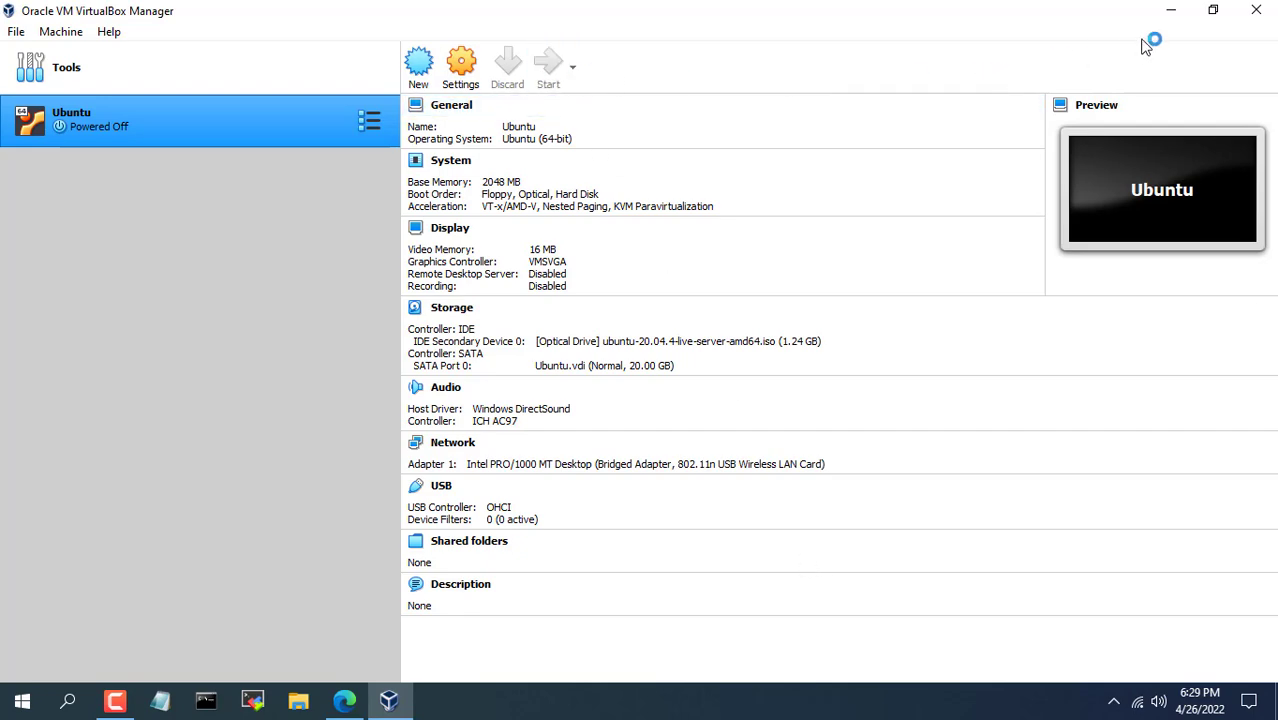
Step: Boot the VM and give enp0s3 a manual static IPv4 address 10.11.32.82
{"action": "left_click", "coordinate": [547, 62]}
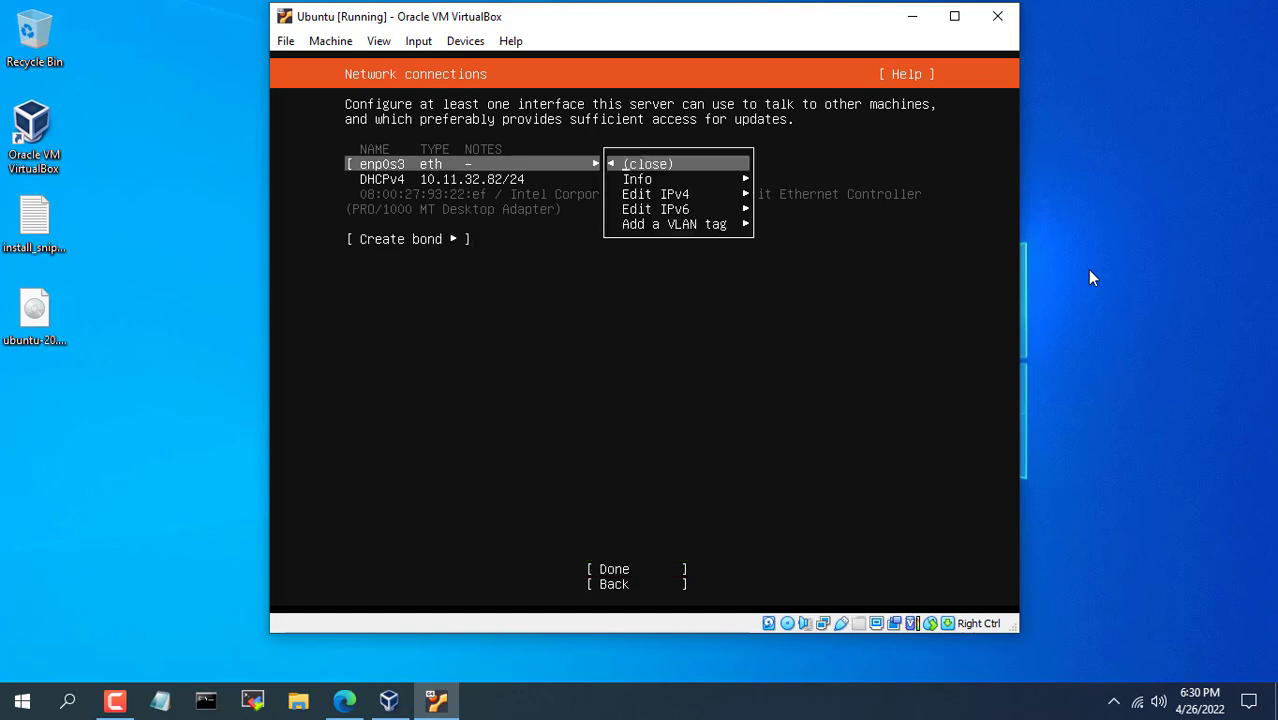
{"action": "left_click", "coordinate": [655, 194]}
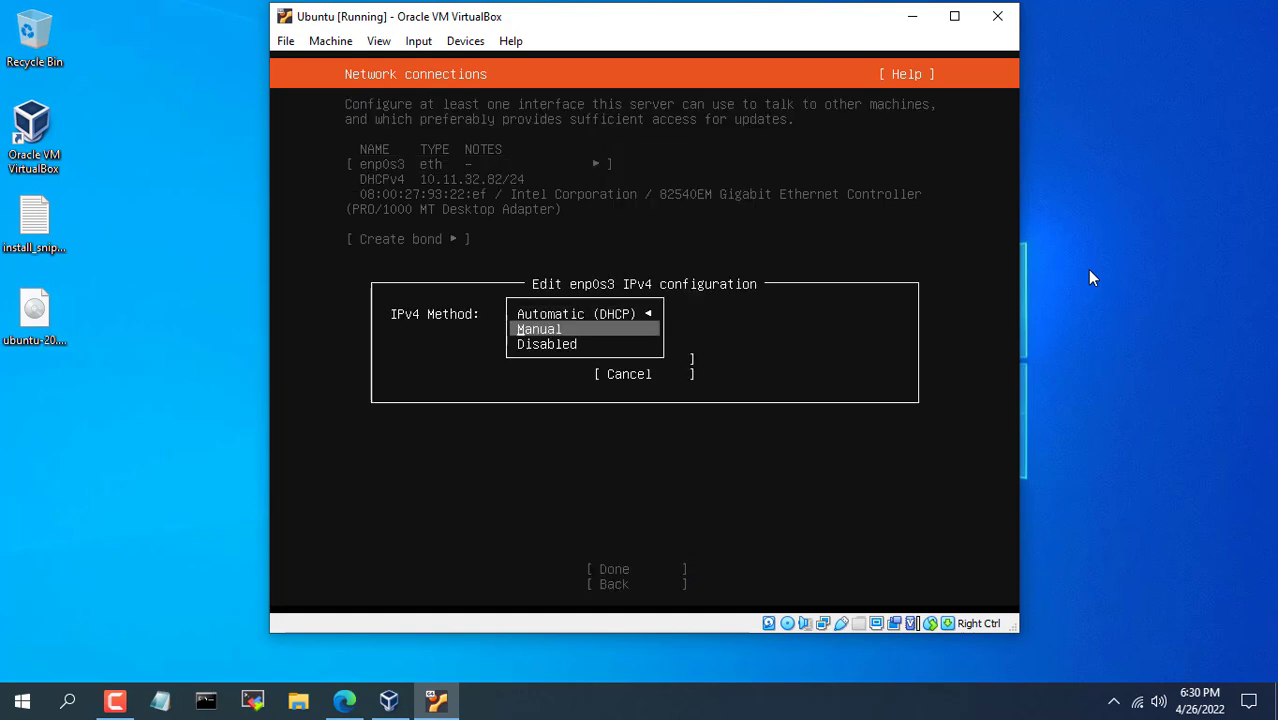
{"action": "left_click", "coordinate": [539, 329]}
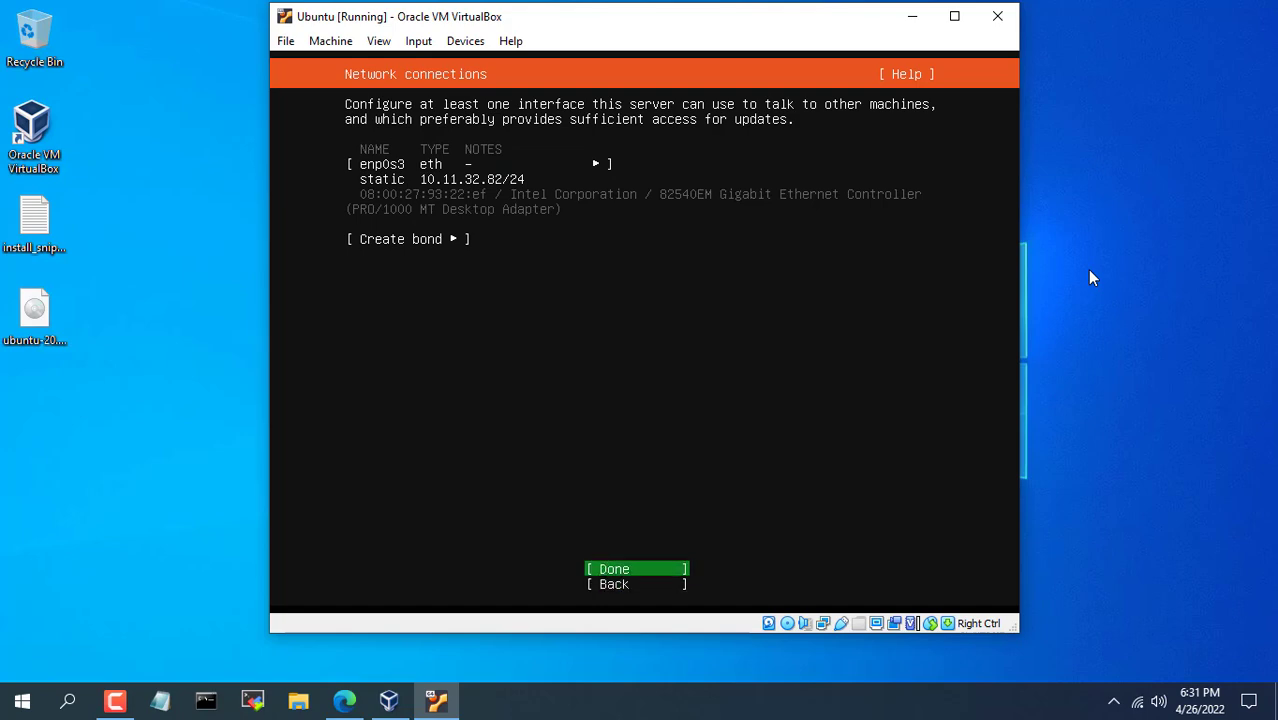
{"action": "left_click", "coordinate": [613, 569]}
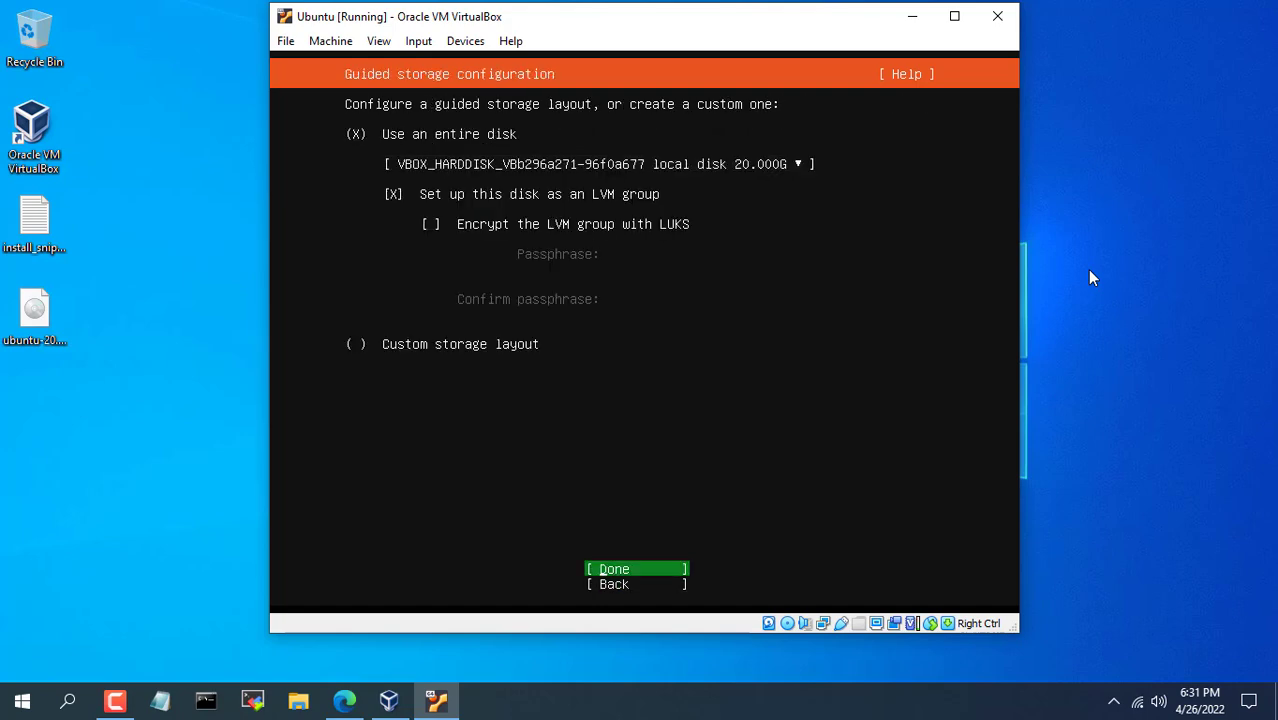
Step: Accept whole-disk LVM storage and submit the profile with server snipeit, user net and password
{"action": "left_click", "coordinate": [614, 569]}
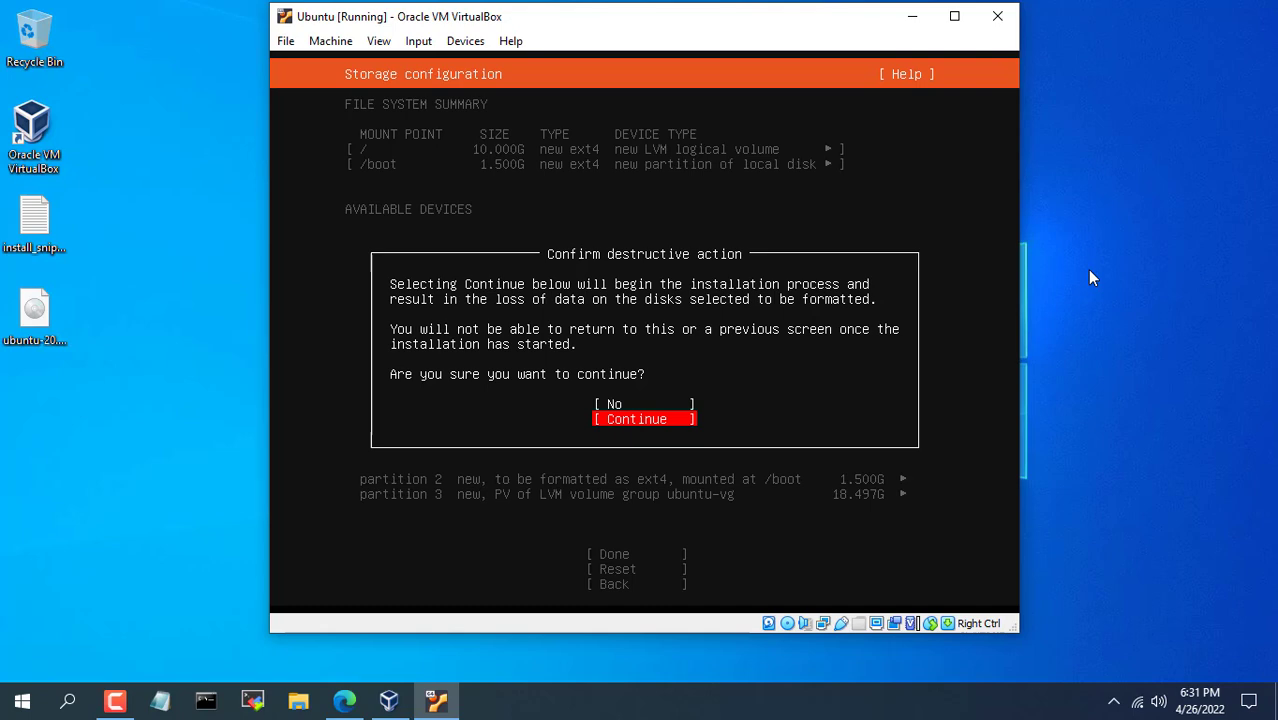
{"action": "left_click", "coordinate": [636, 419]}
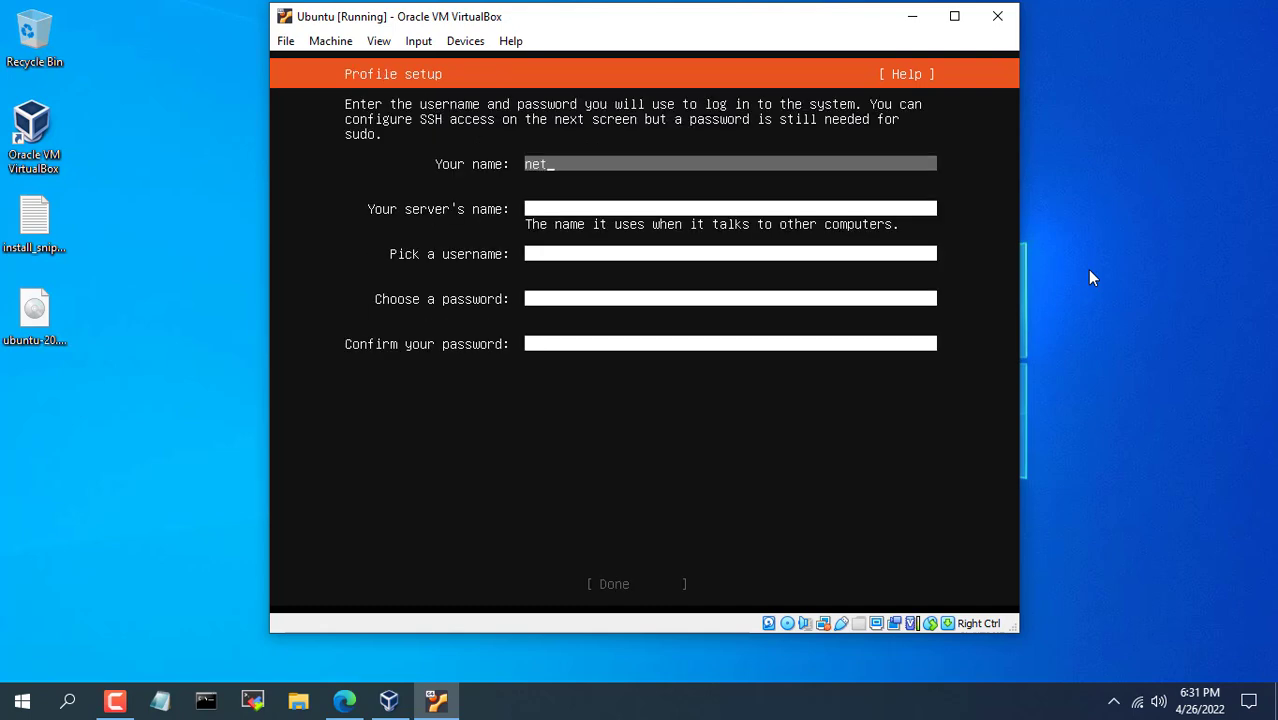
{"action": "type", "text": "snipeit"}
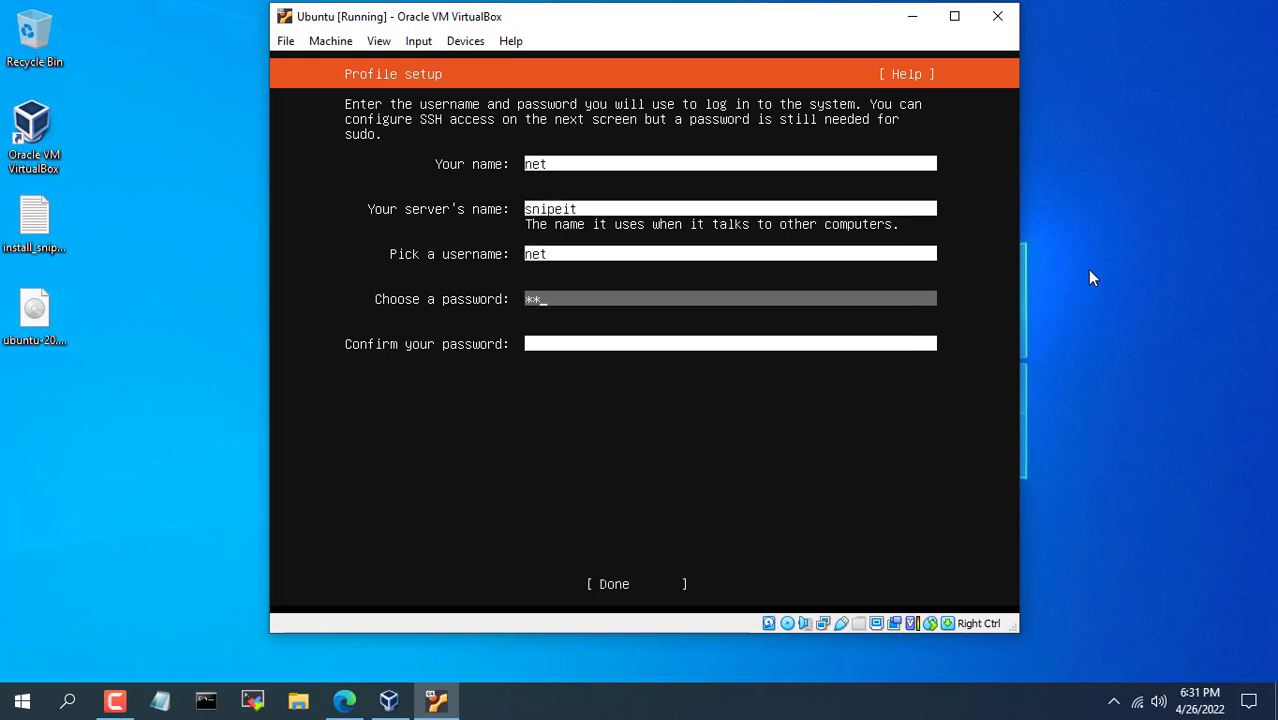
{"action": "type", "text": "***"}
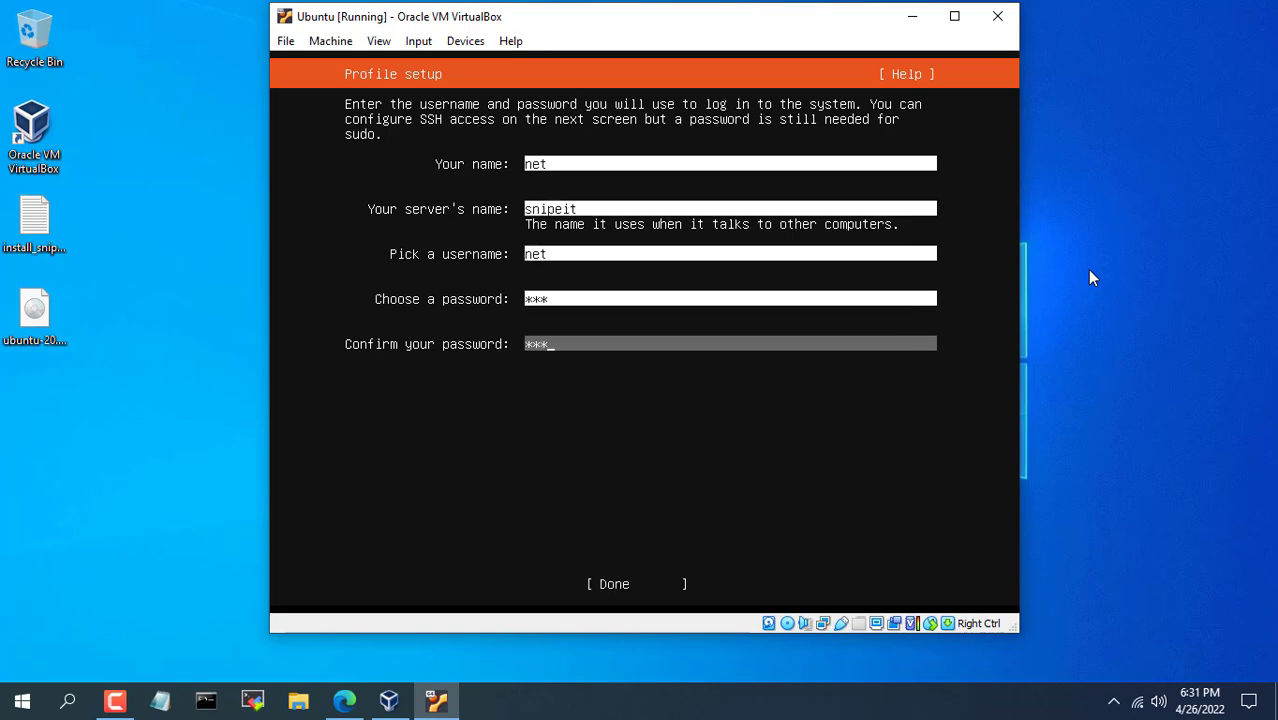
{"action": "left_click", "coordinate": [613, 584]}
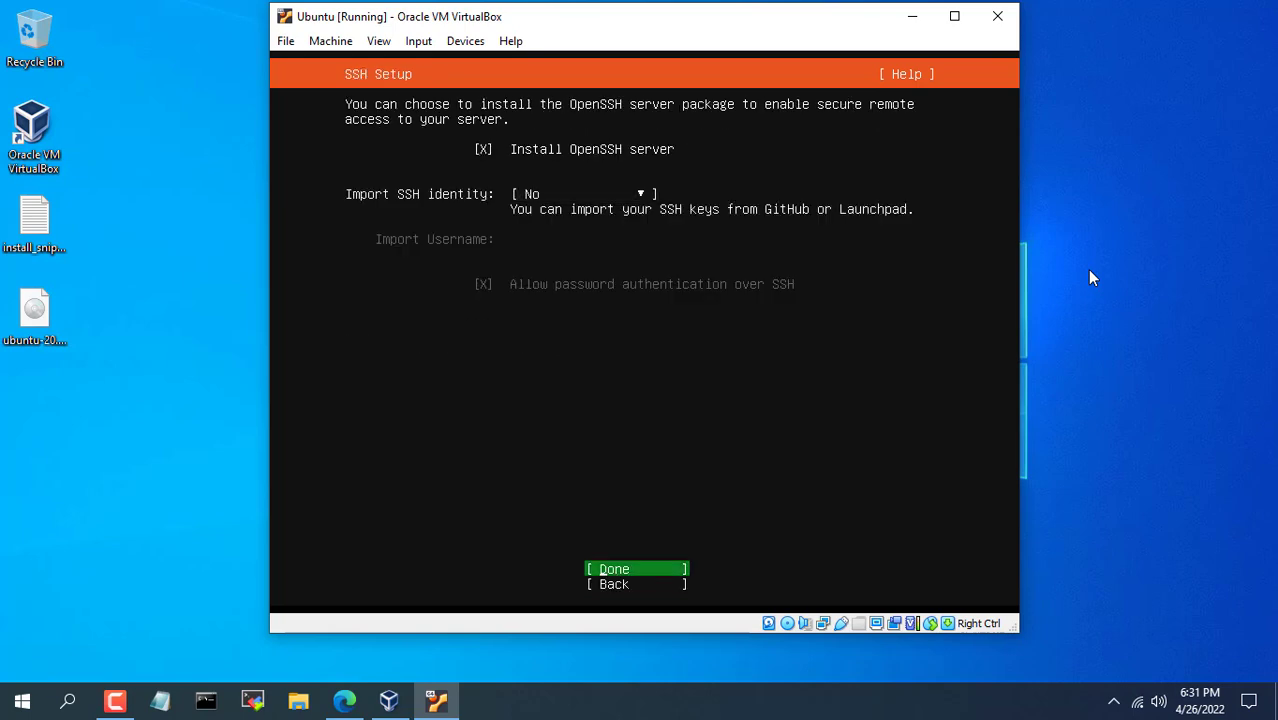
Step: Keep OpenSSH server selected, finish the installation and reboot the server
{"action": "left_click", "coordinate": [614, 569]}
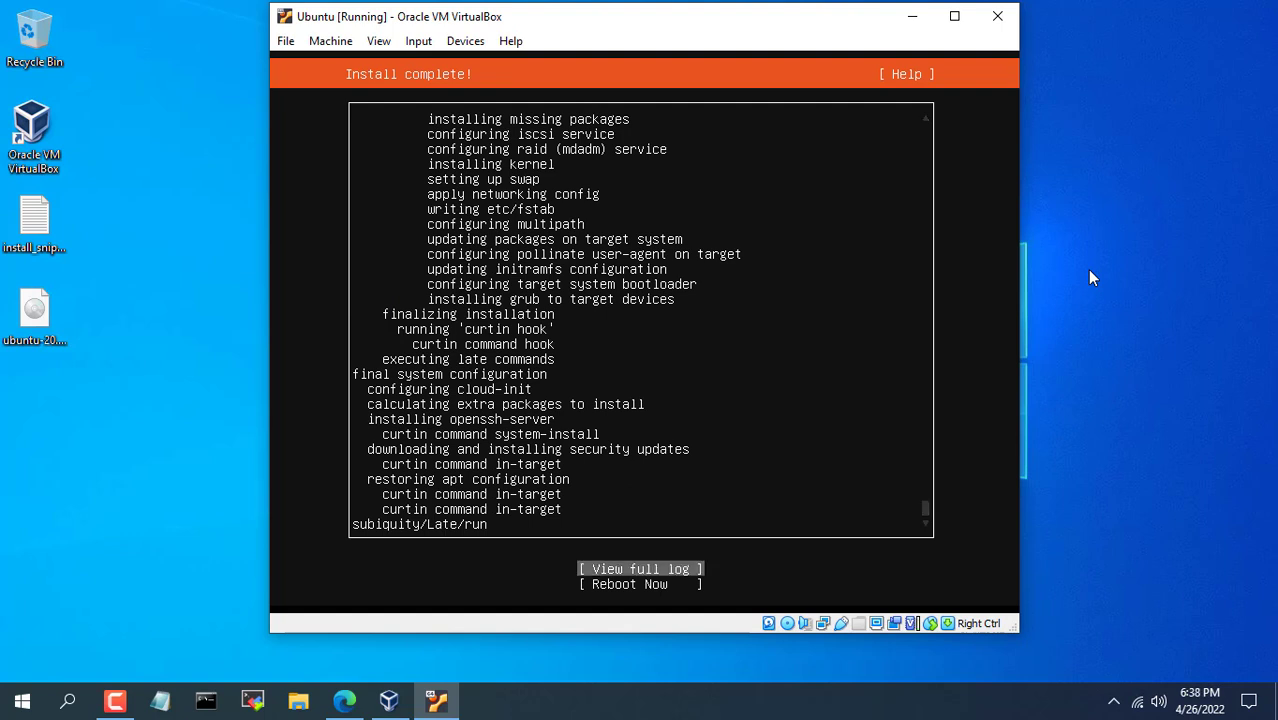
{"action": "left_click", "coordinate": [639, 584]}
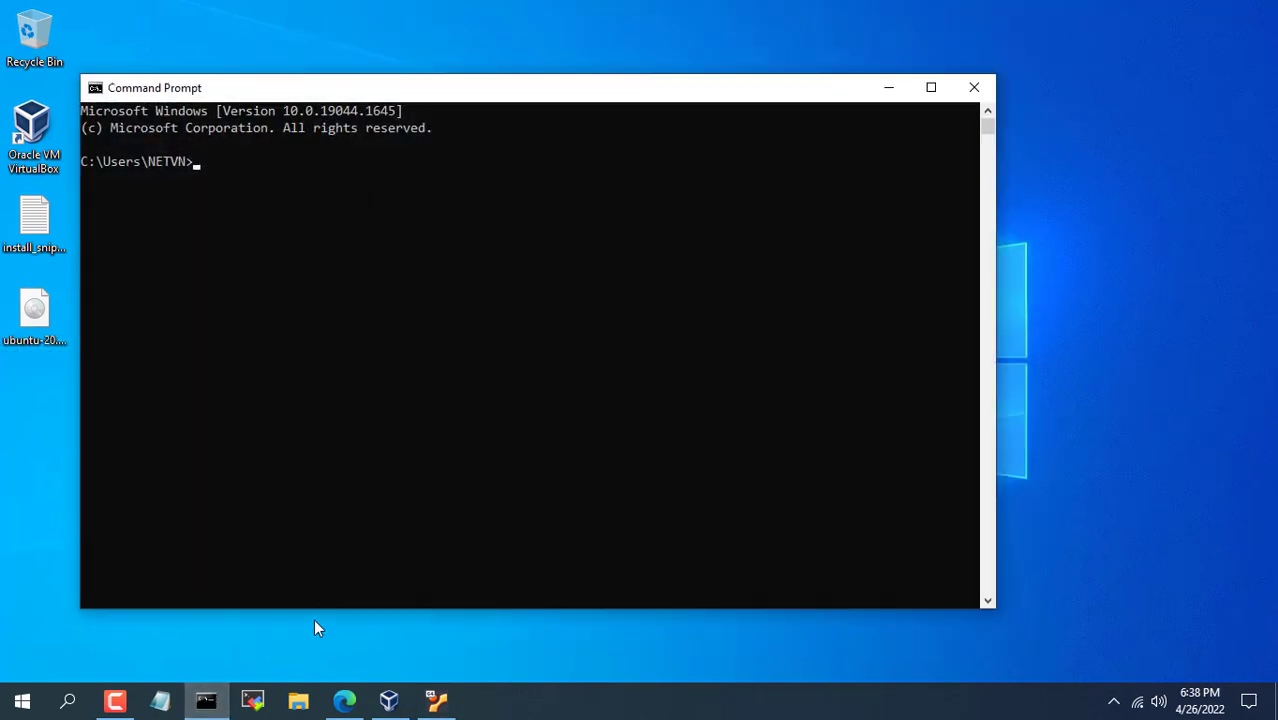
{"action": "type", "text": "ssh net@"}
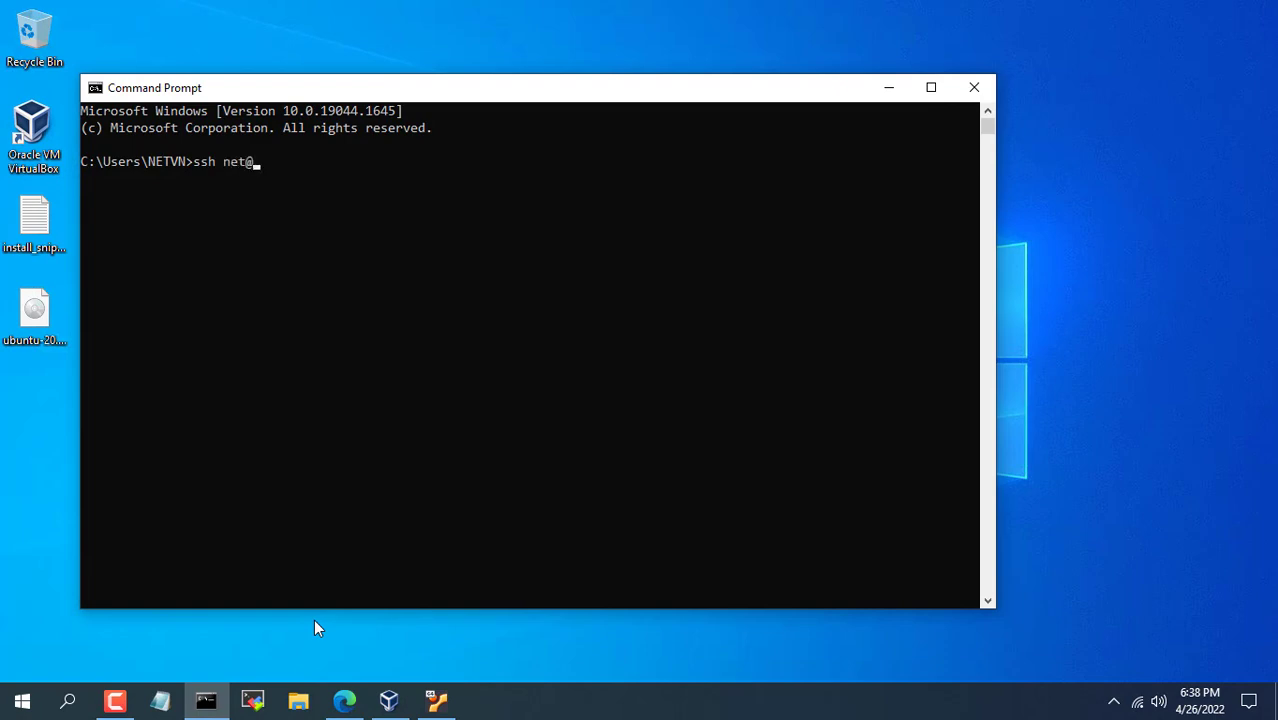
{"action": "type", "text": "10.11.32.82"}
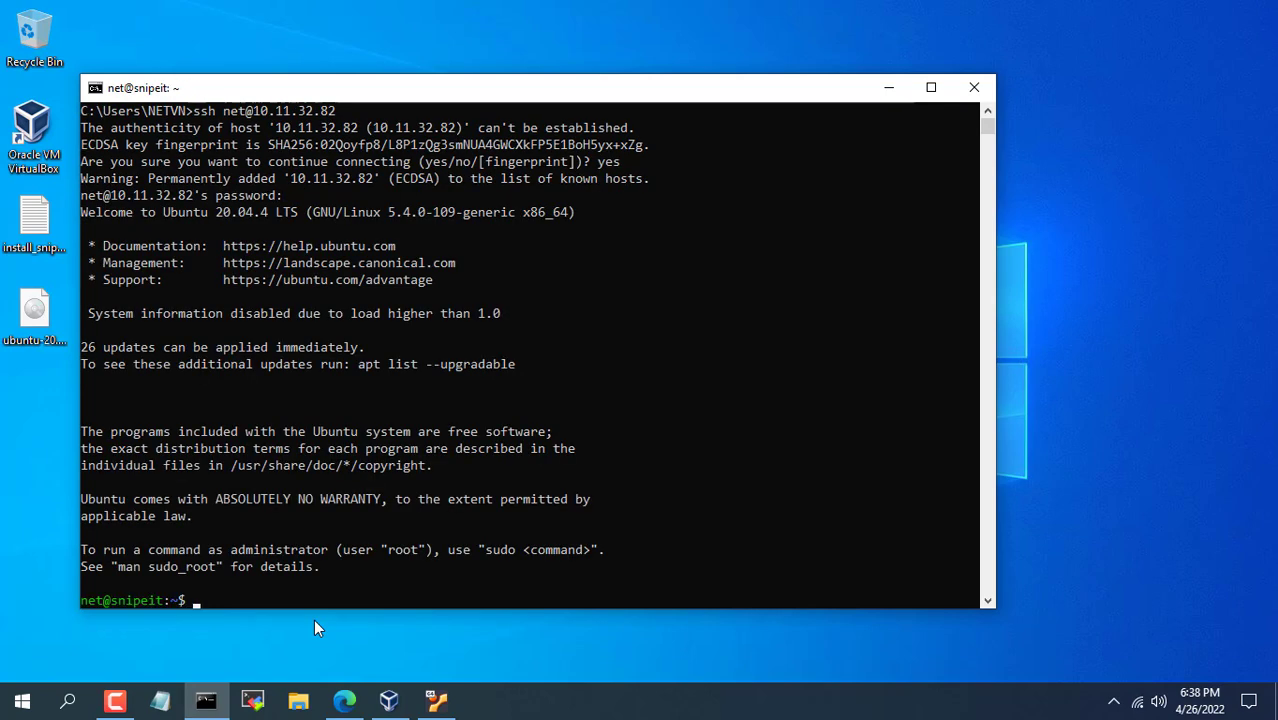
{"action": "mouse_move", "coordinate": [770, 288]}
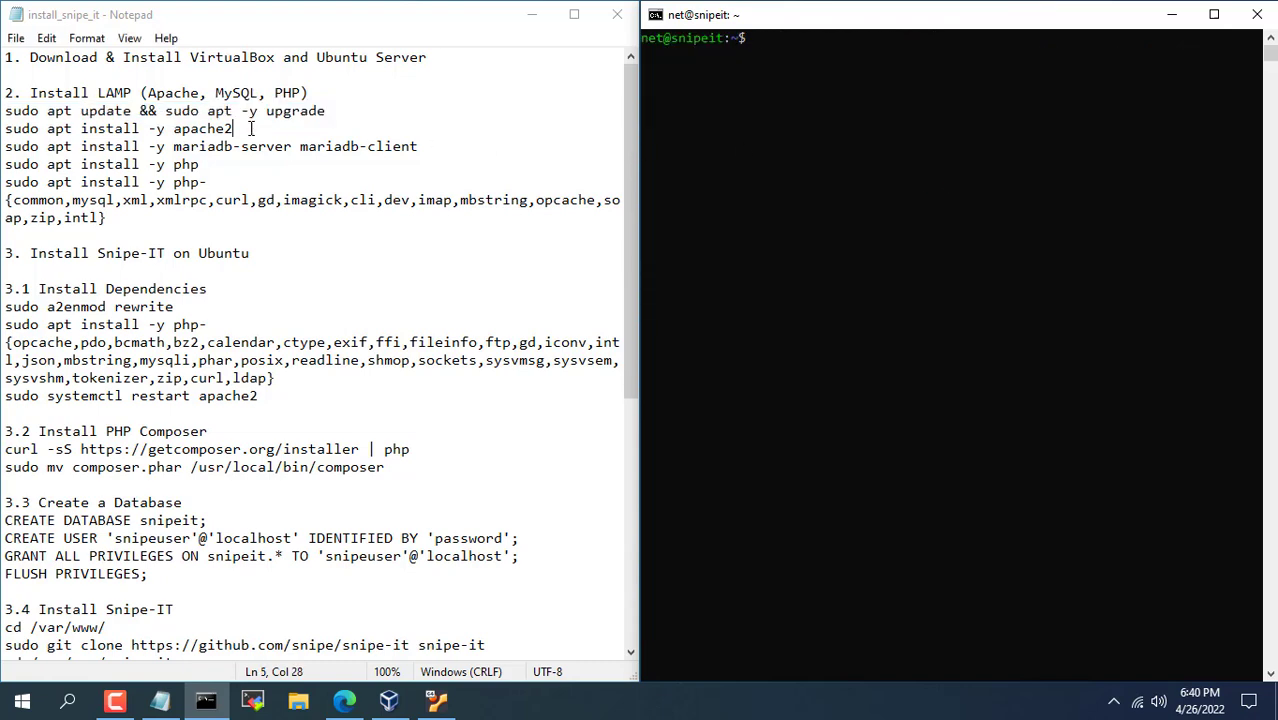
Step: Run the Apache and MariaDB apt install commands copied from the notes
{"action": "triple_click", "coordinate": [118, 128]}
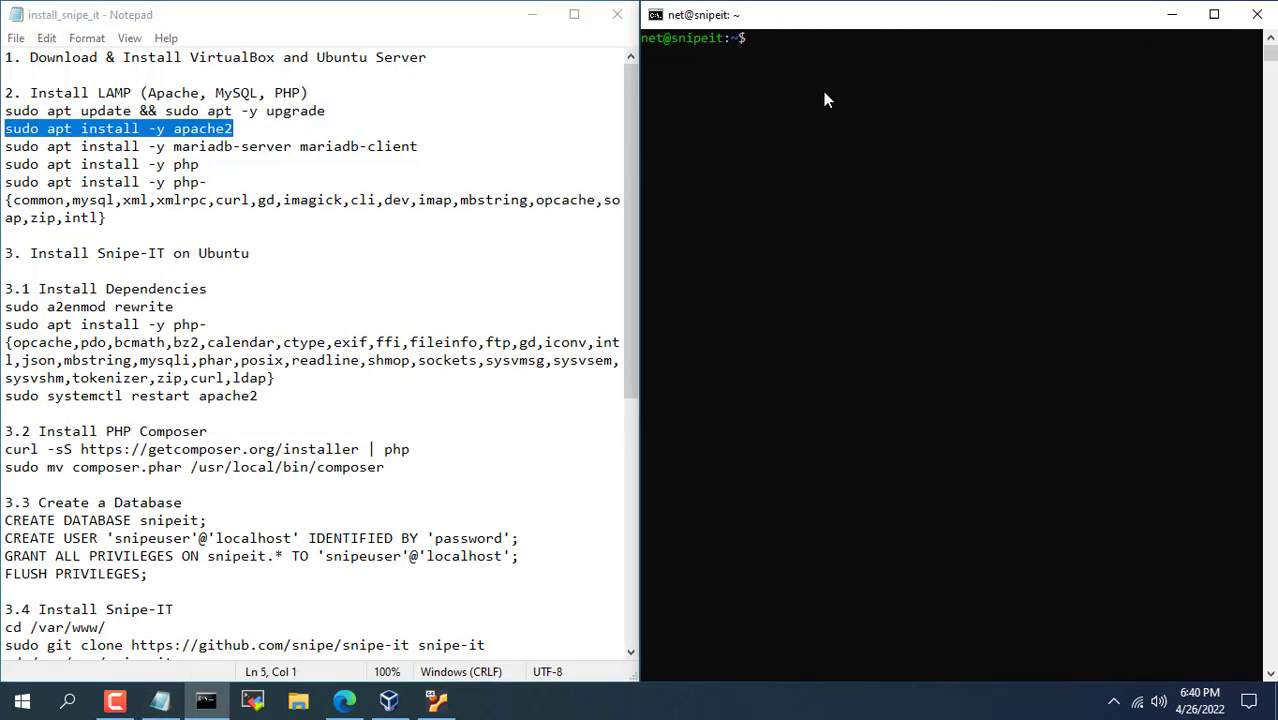
{"action": "type", "text": "clea"}
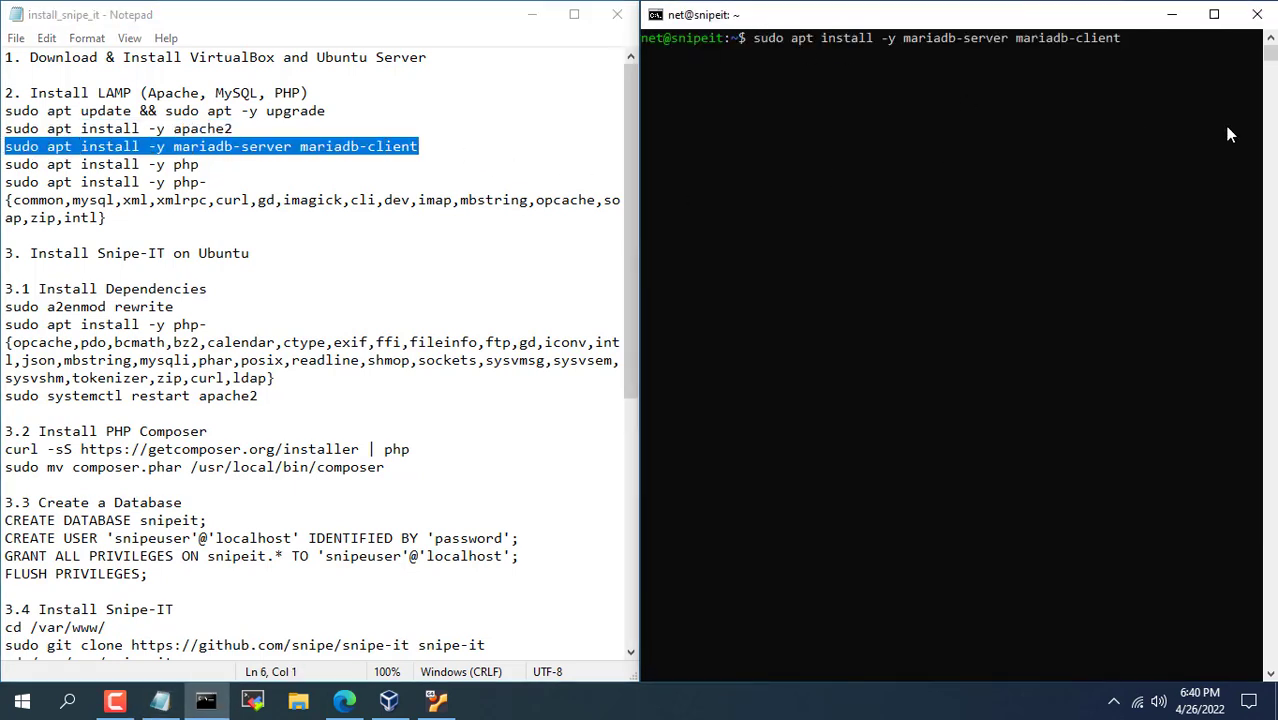
{"action": "key", "text": "Return"}
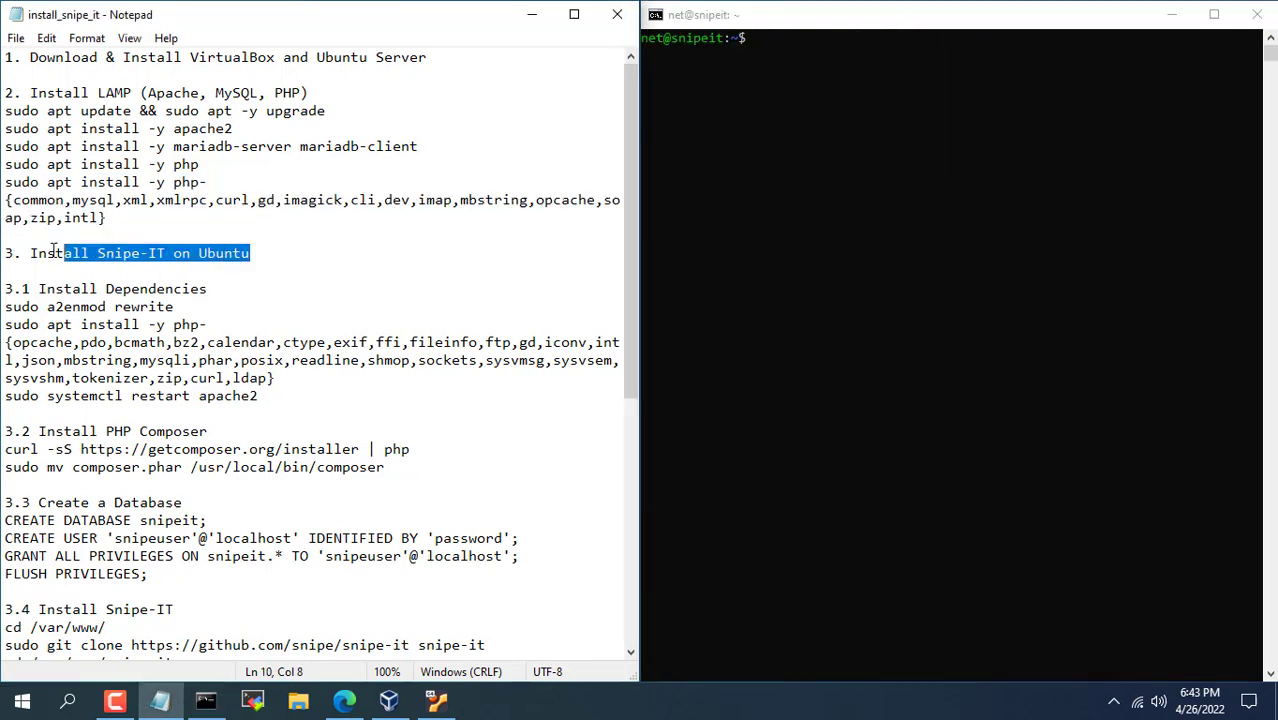
Step: Enable Apache's rewrite module with sudo a2enmod rewrite
{"action": "double_click", "coordinate": [152, 306]}
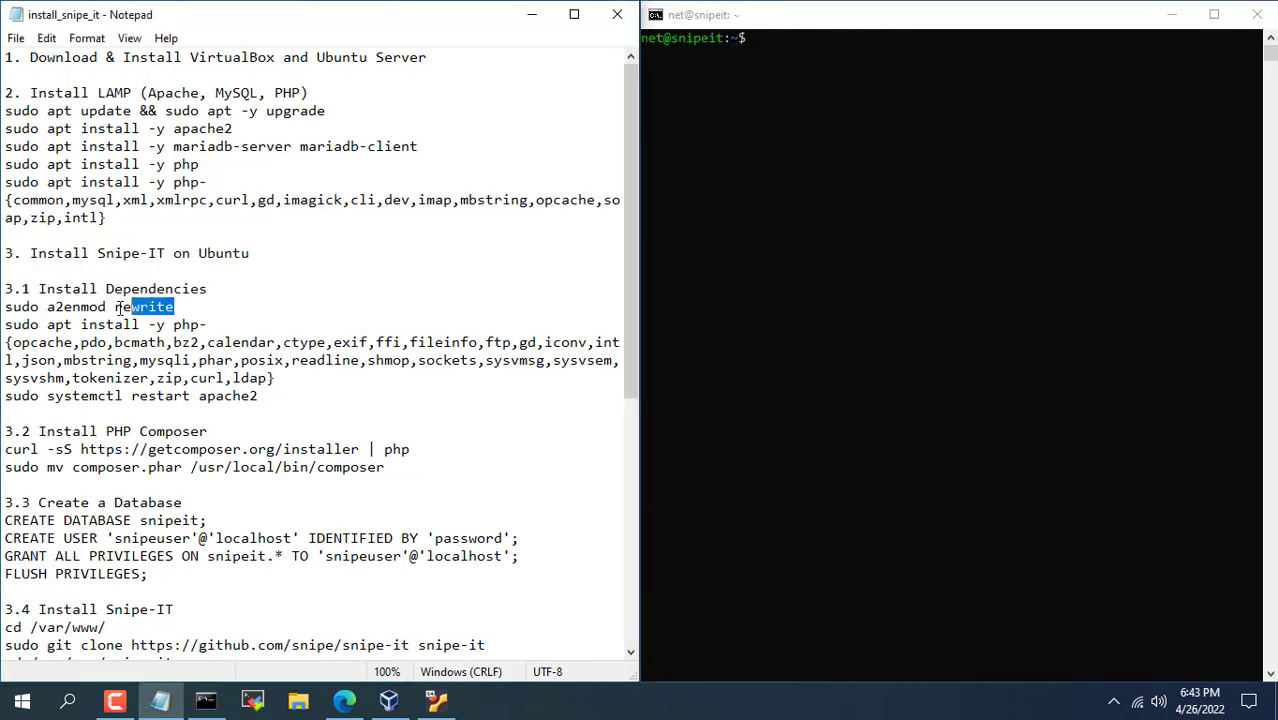
{"action": "type", "text": "sudo a2enmod rewrite"}
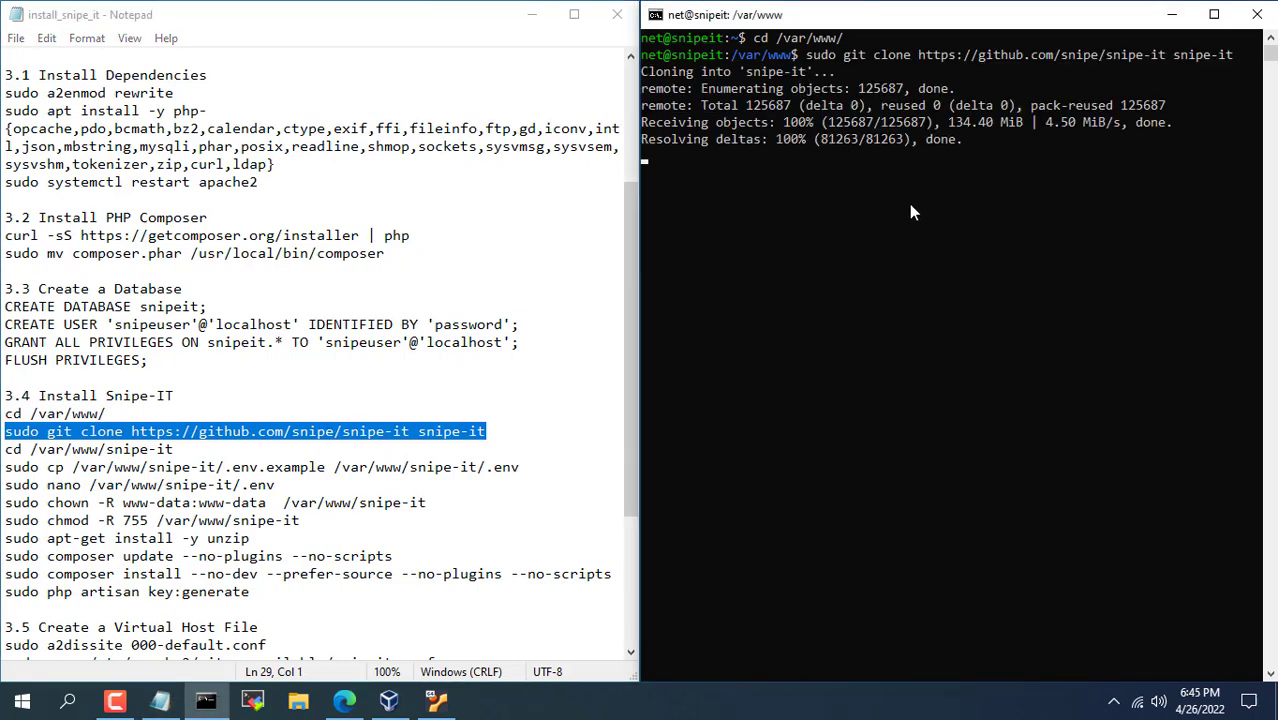
Step: List the /var/www contents to check the cloned snipe-it folder
{"action": "type", "text": "ls"}
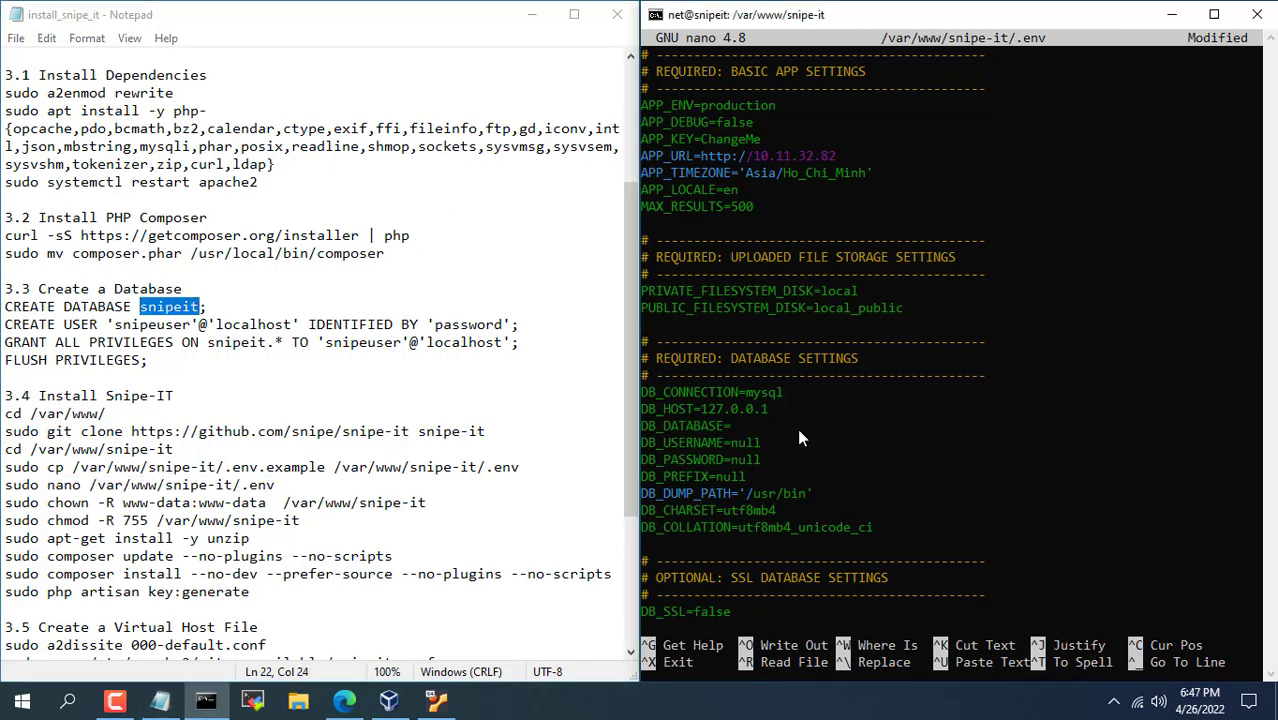
Step: Set DB_DATABASE to snipeit in the Snipe-IT .env file in nano
{"action": "type", "text": "snipeit"}
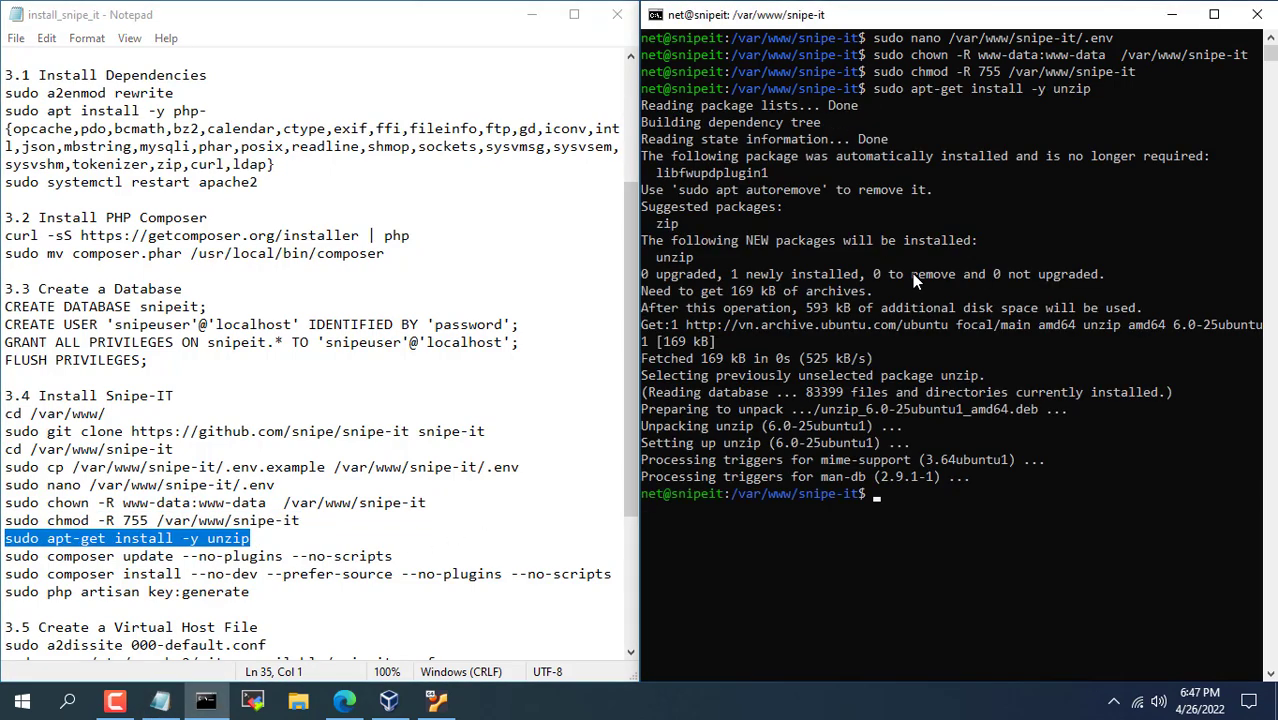
Step: Run the unzip install from the notes and the sudo composer/artisan commands
{"action": "triple_click", "coordinate": [200, 556]}
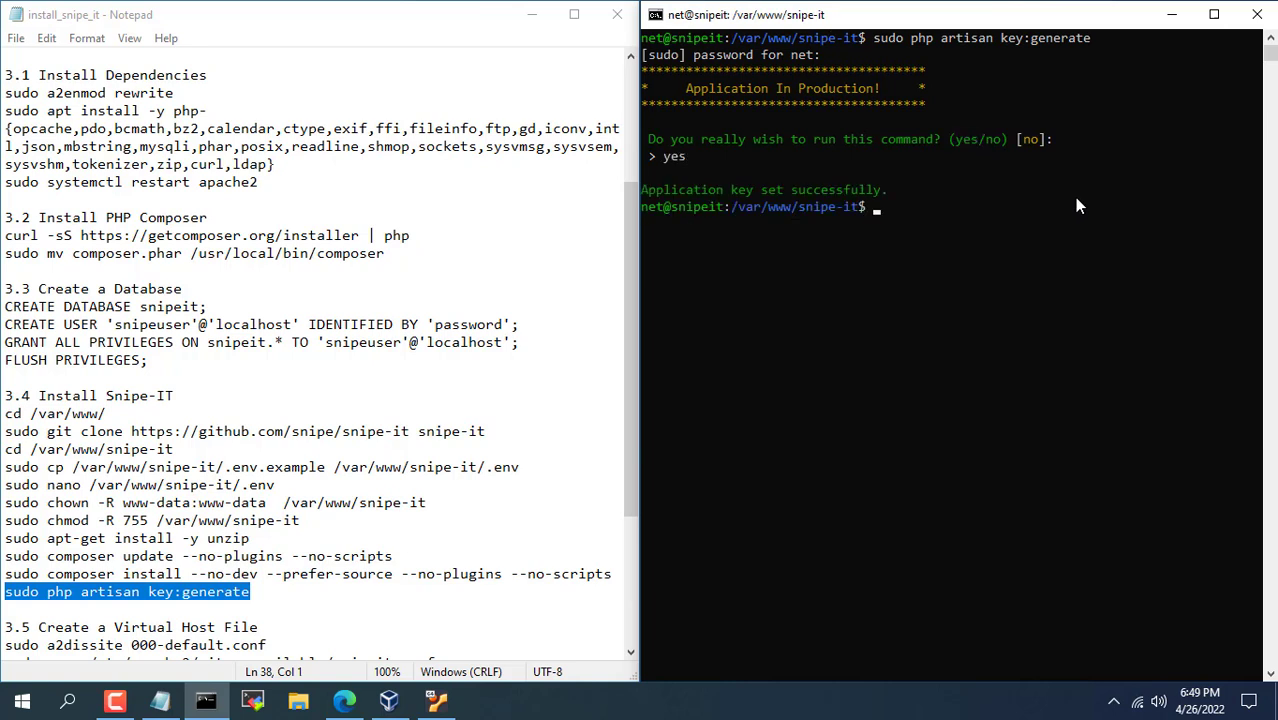
{"action": "type", "text": "su"}
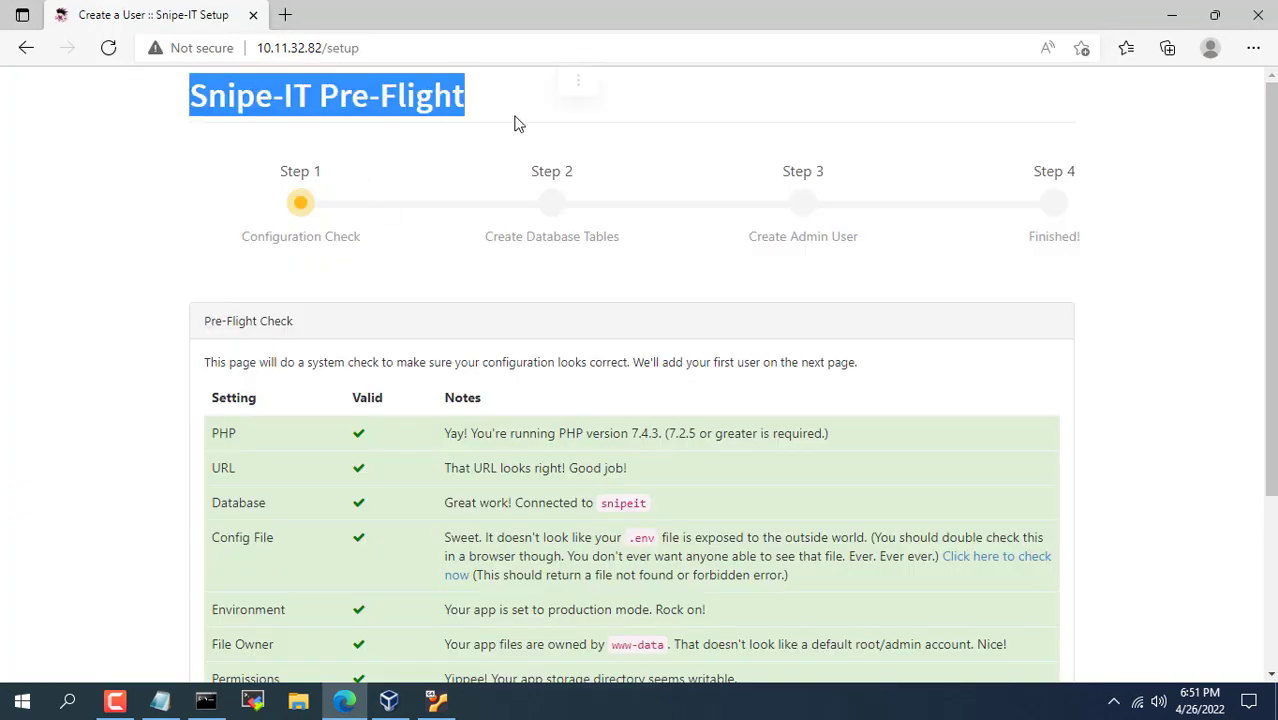
Step: Create the Snipe-IT database tables and continue to the Create User stage
{"action": "scroll", "scroll_direction": "down", "scroll_amount": 3}
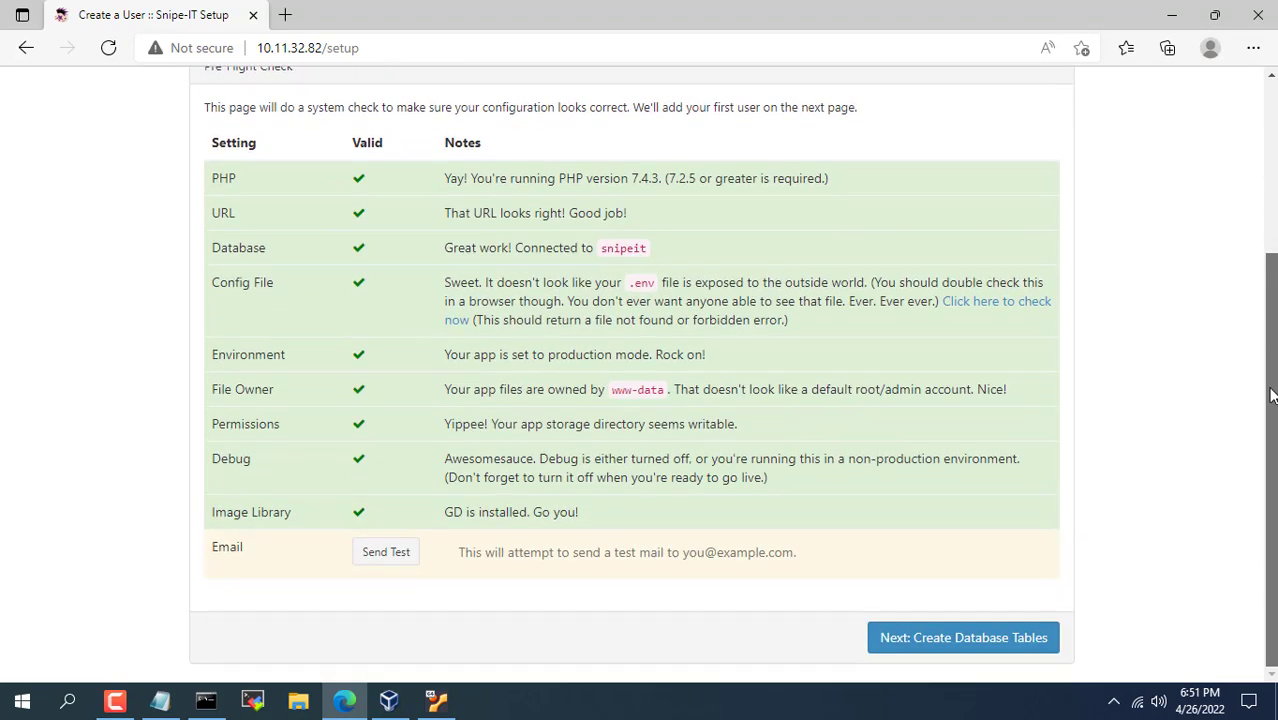
{"action": "left_click", "coordinate": [962, 637]}
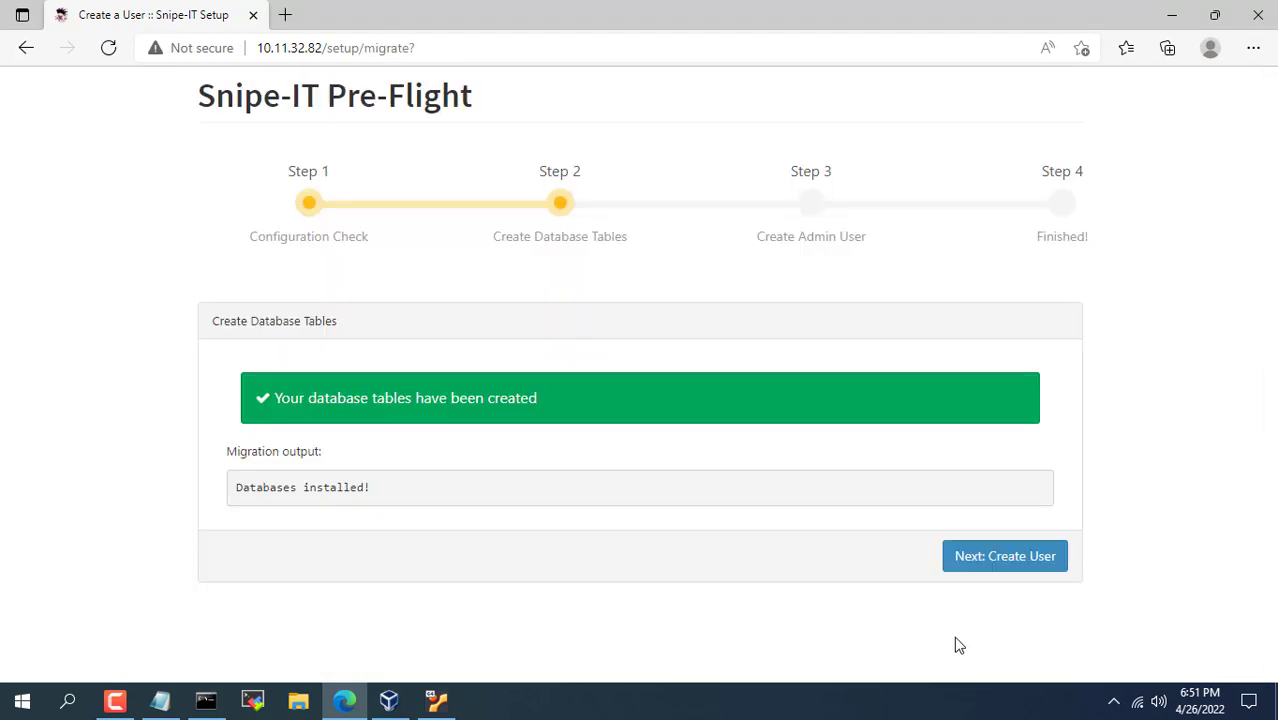
{"action": "left_click", "coordinate": [1004, 555]}
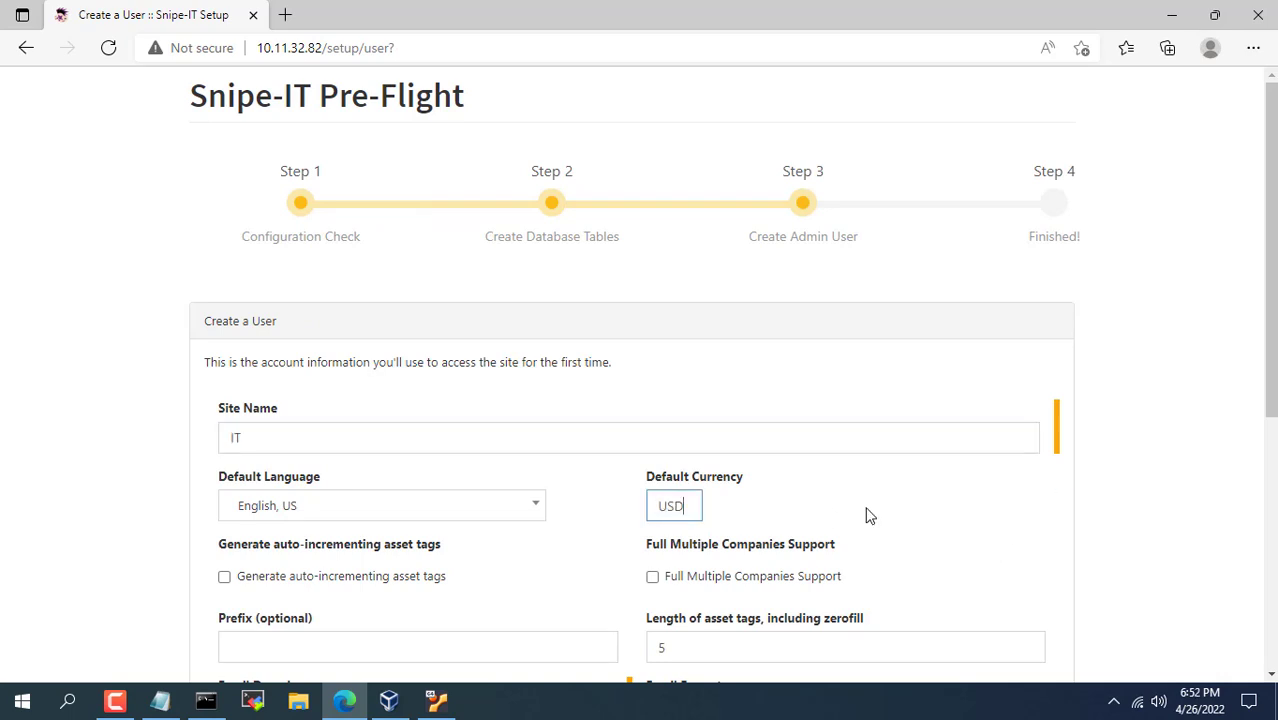
Step: Save the admin user for site IT, finishing setup at the dashboard
{"action": "scroll", "scroll_direction": "down", "scroll_amount": 3}
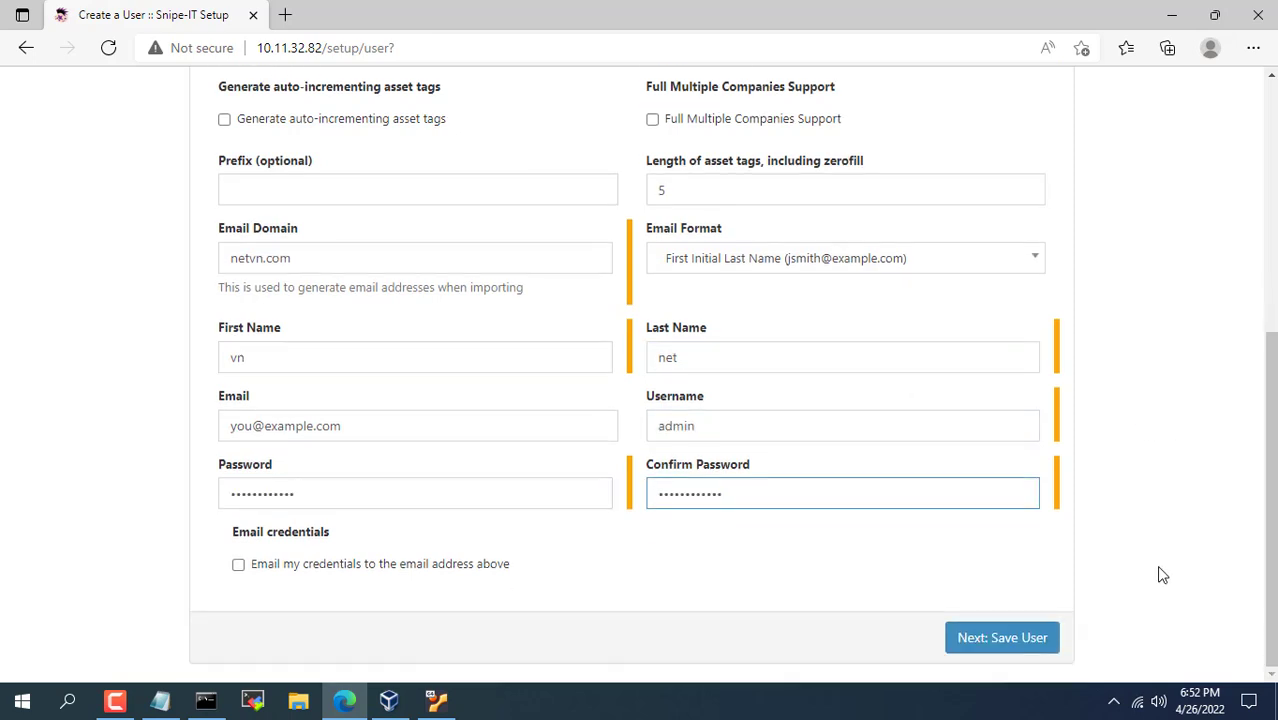
{"action": "left_click", "coordinate": [1001, 637]}
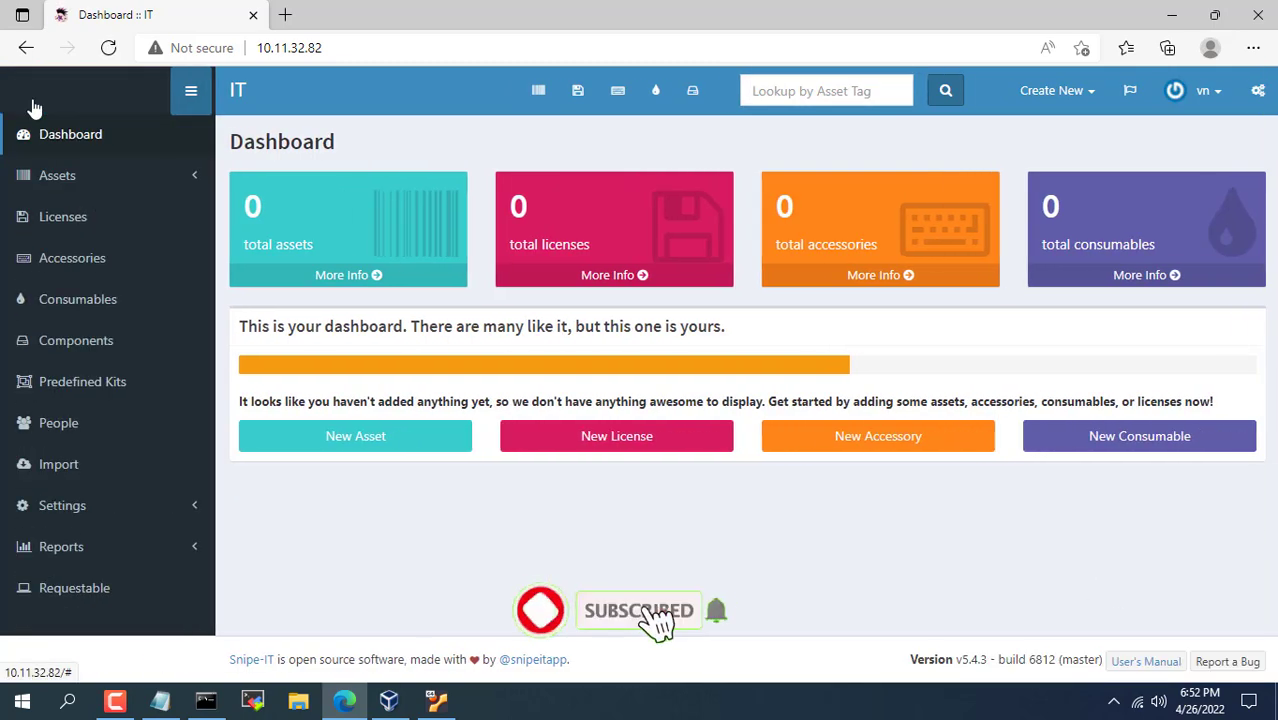
Step: Begin a new asset for company NETVN with asset tag 00001
{"action": "left_click", "coordinate": [355, 435]}
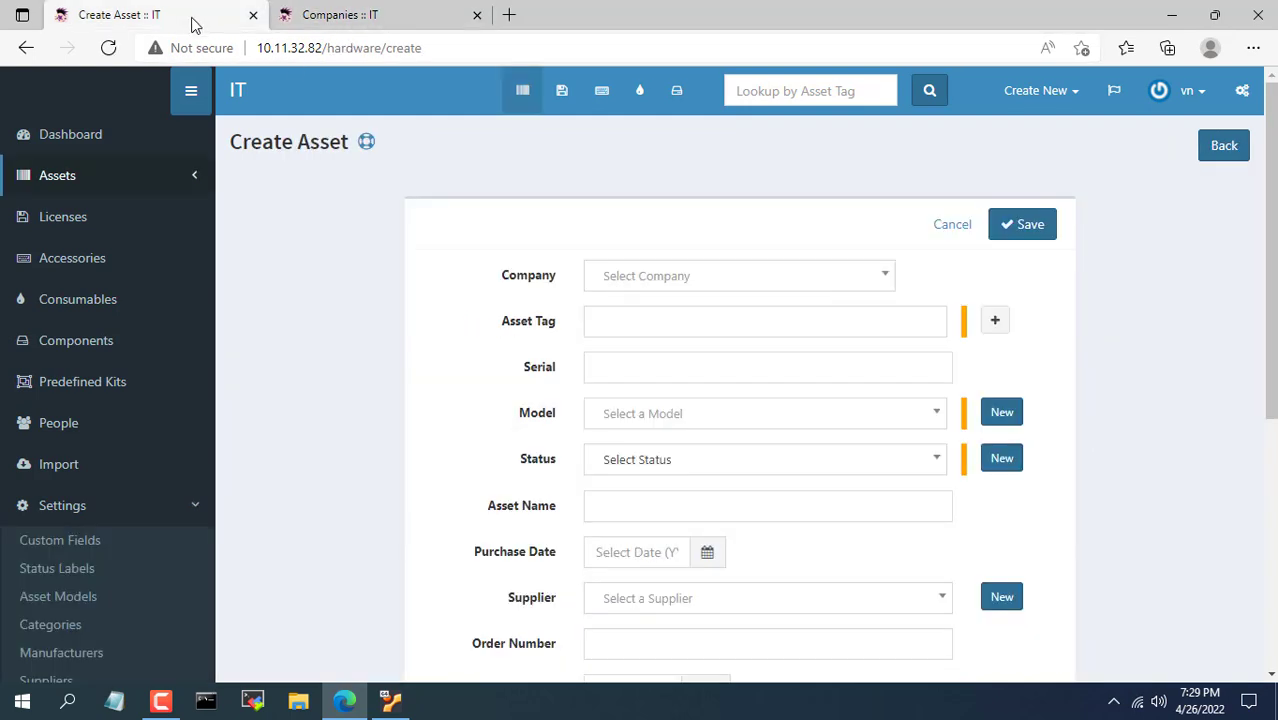
{"action": "left_click", "coordinate": [738, 275]}
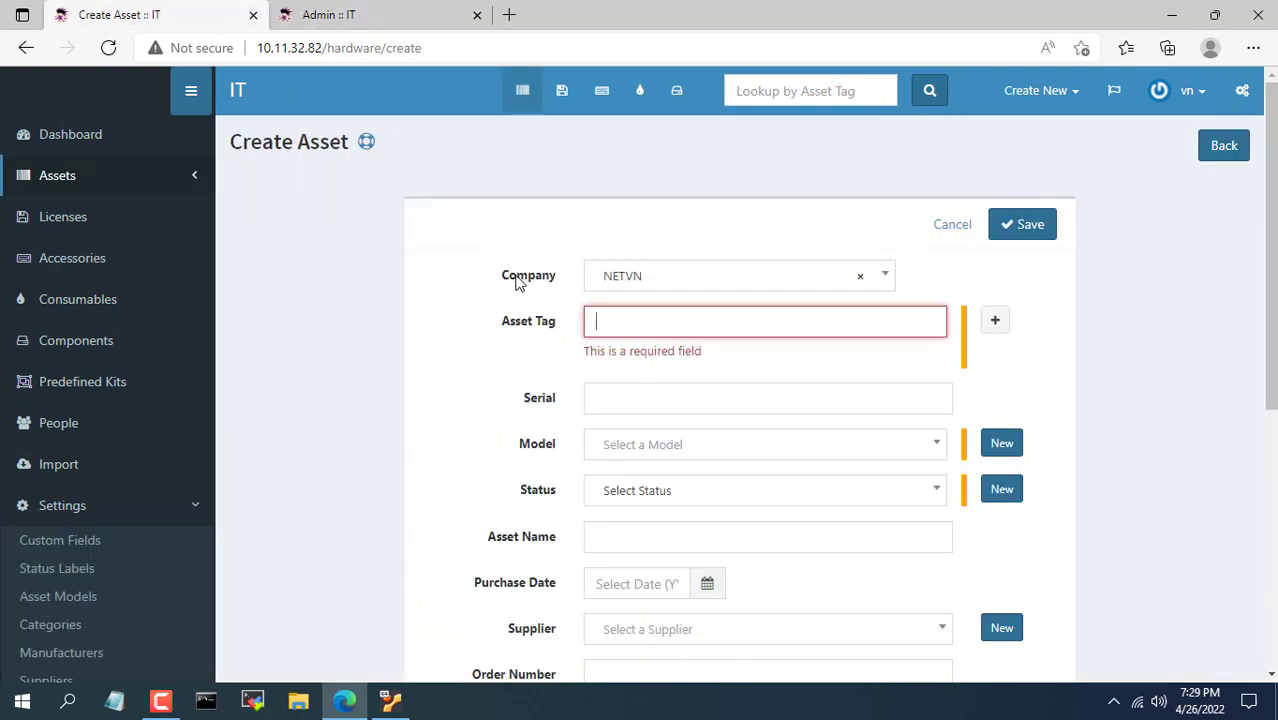
{"action": "type", "text": "00001"}
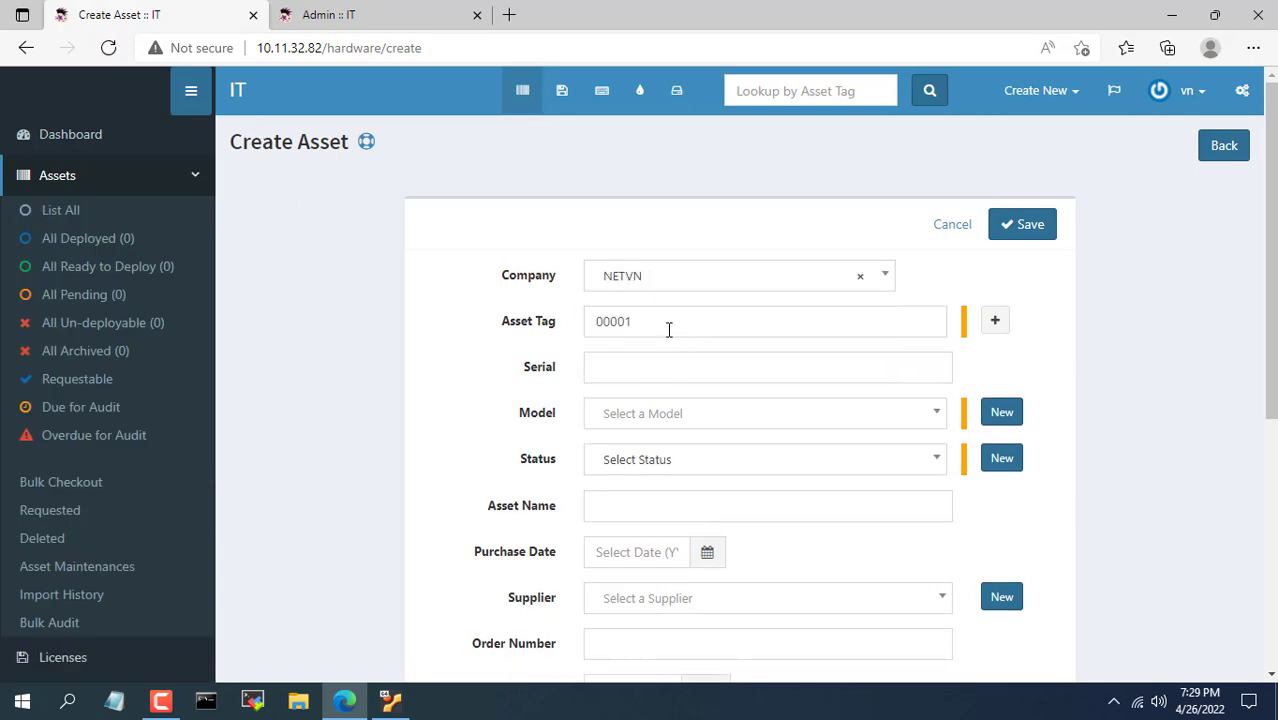